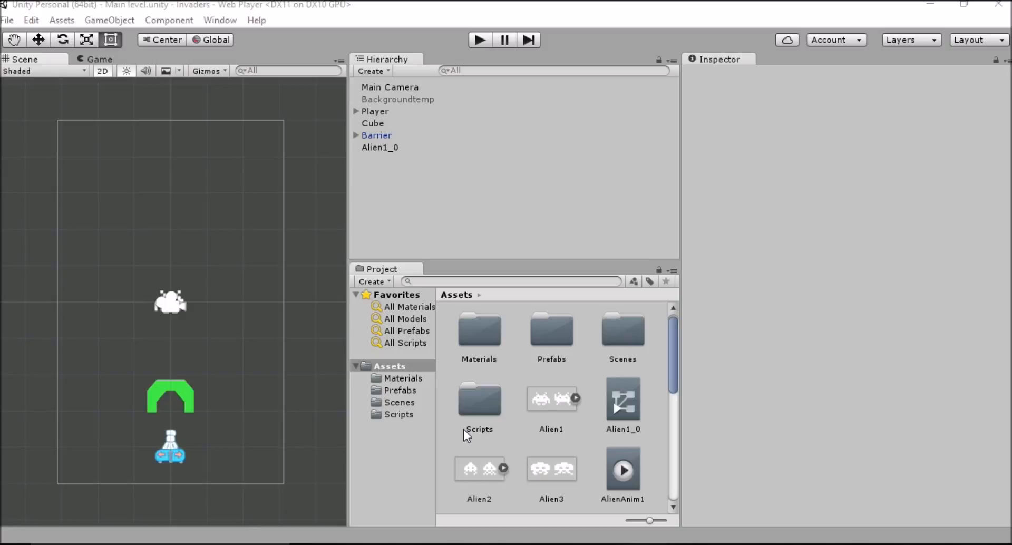
Step: Select Alien1_0 in the Hierarchy and set its Transform Position X to 2
left_click(479, 39)
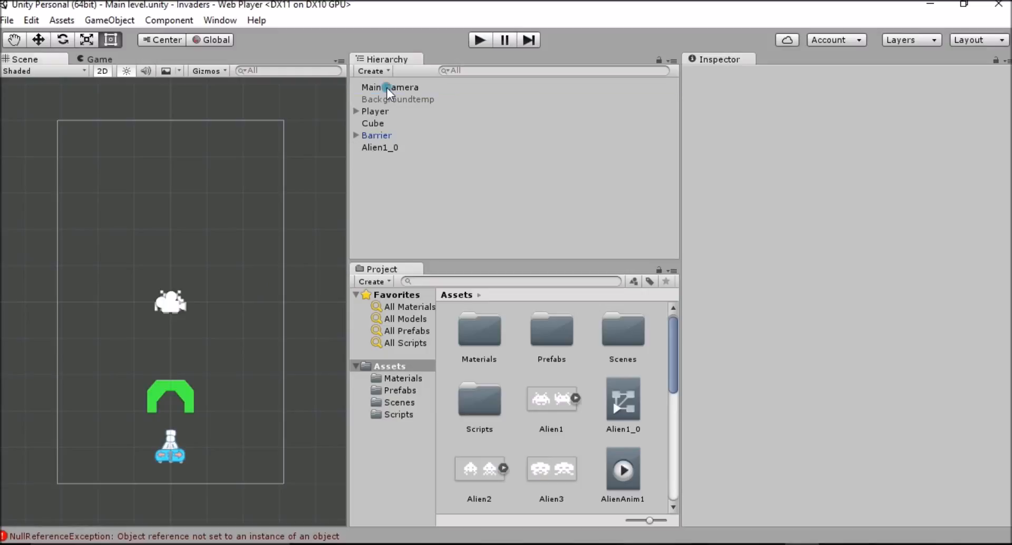
left_click(389, 87)
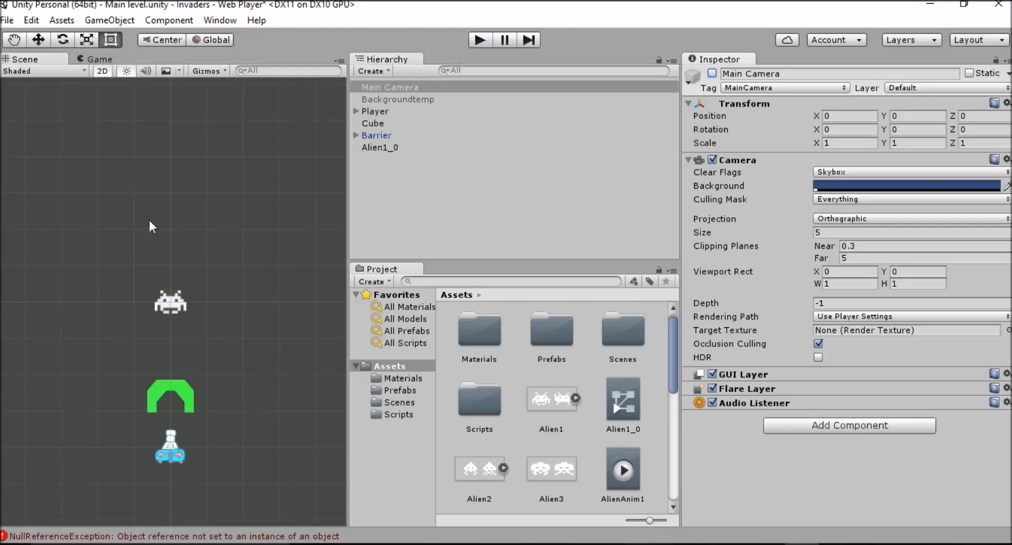
left_click(379, 148)
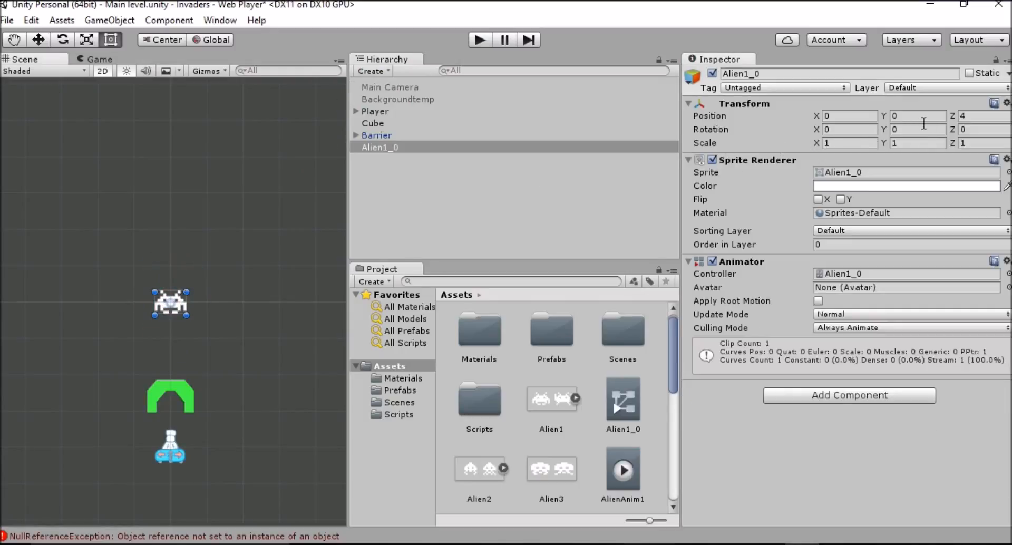
left_click(848, 116)
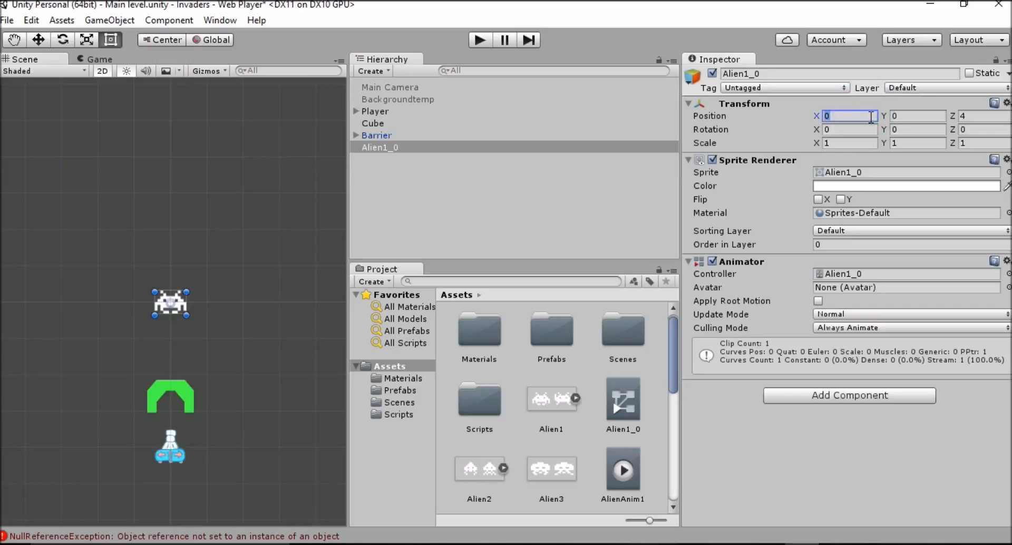
type("2")
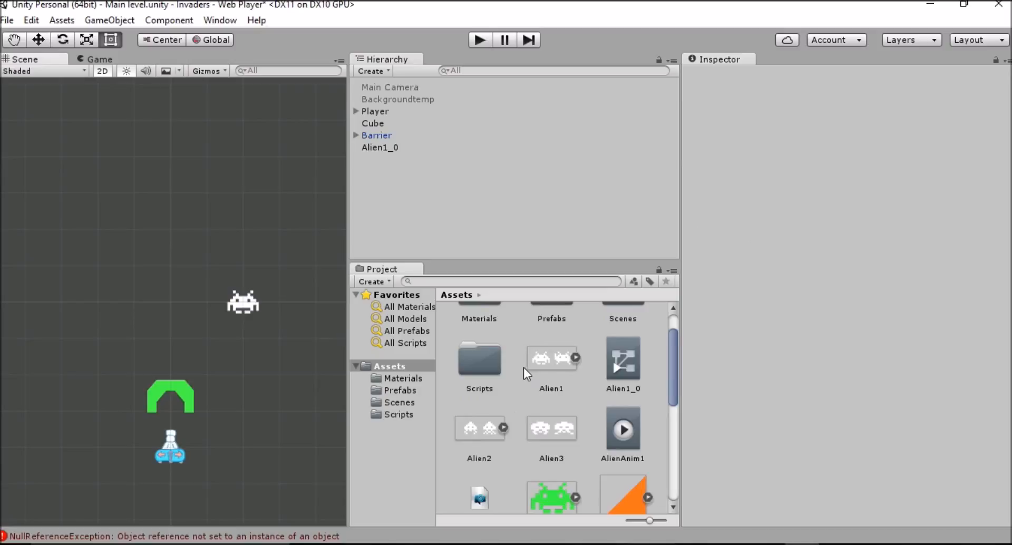
mouse_move(523, 487)
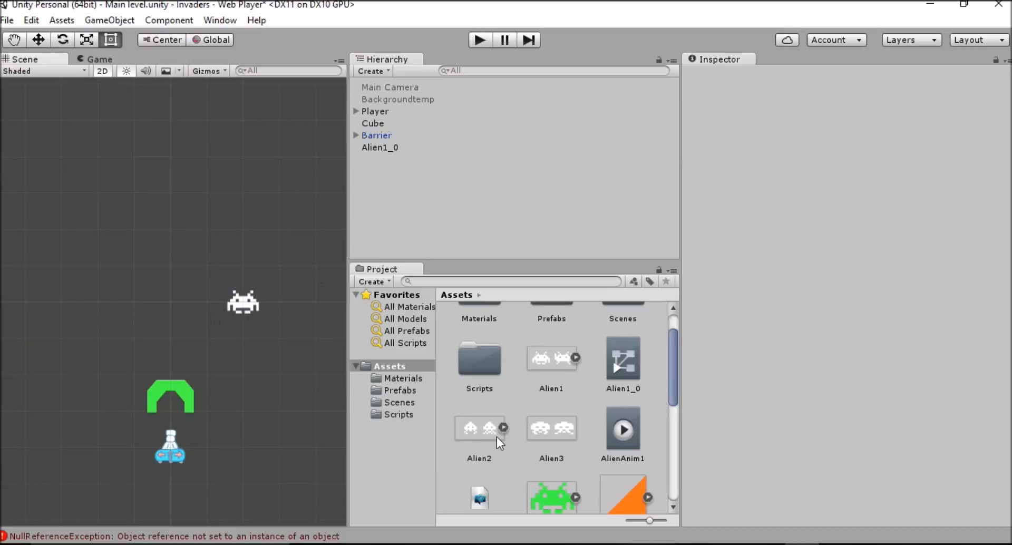
Step: Review Alien2's Single sprite import settings against Alien1's Multiple mode
left_click(479, 428)
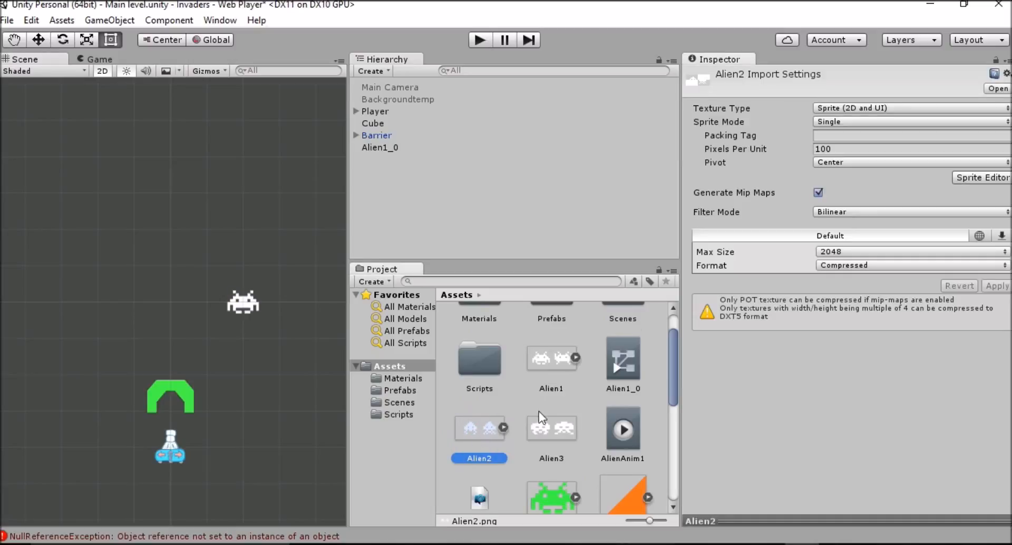
mouse_move(494, 444)
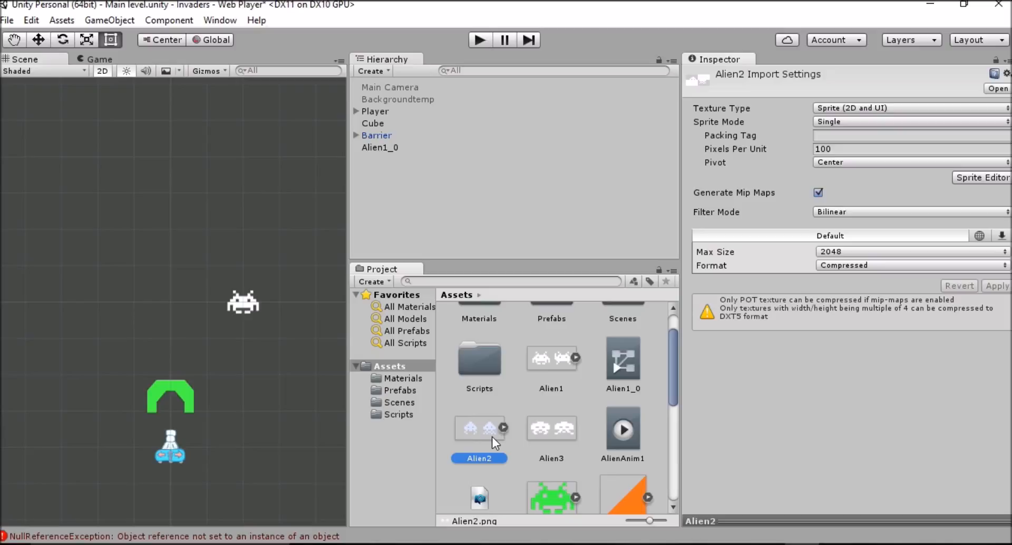
mouse_move(545, 374)
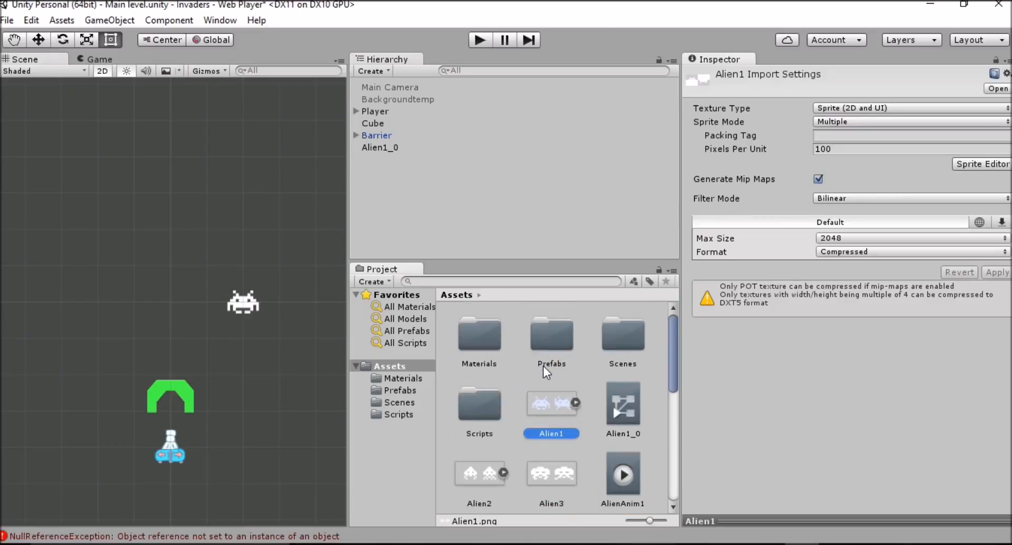
scroll("down", 3)
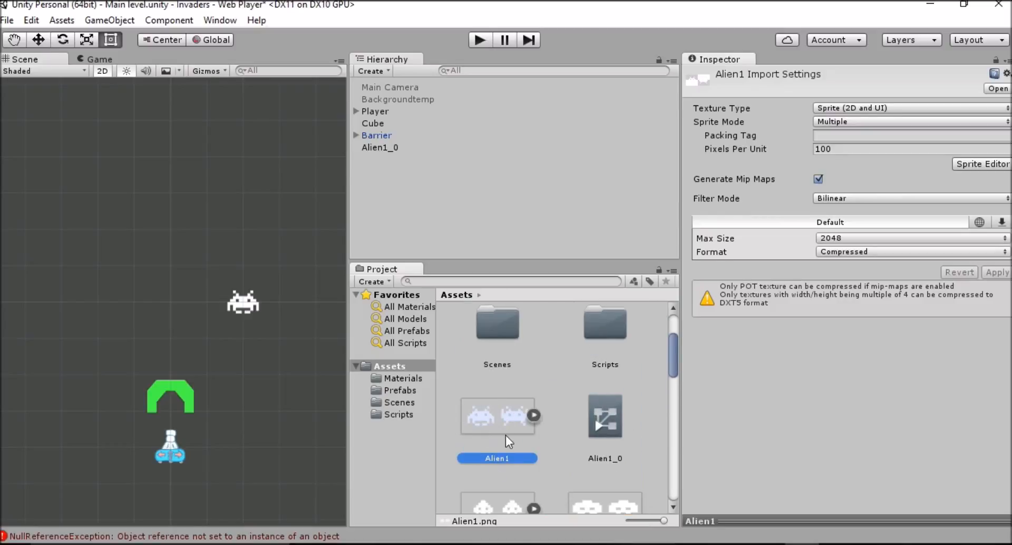
mouse_move(548, 451)
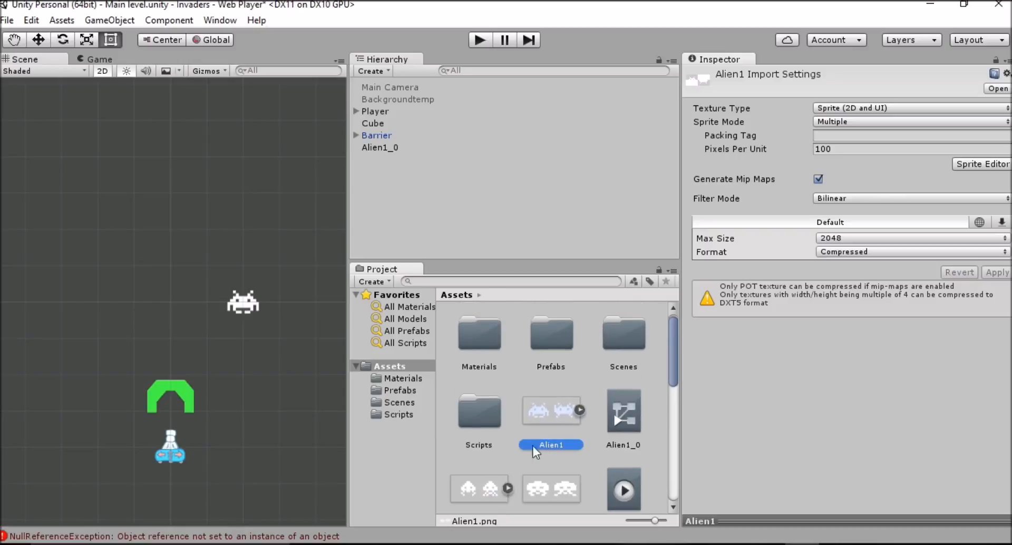
scroll("down", 3)
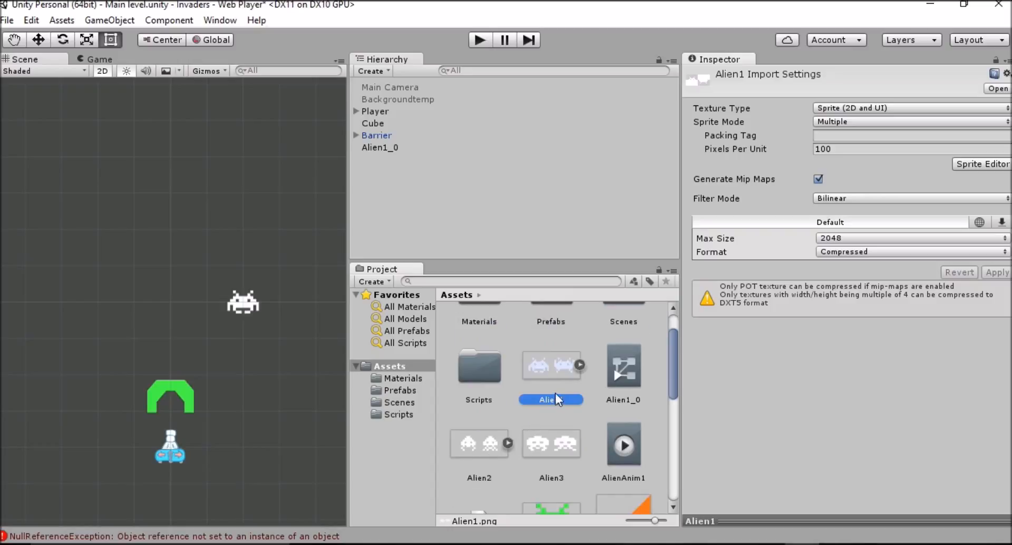
Step: Switch Alien2's Sprite Mode from Single to Multiple, apply it, and launch the Sprite Editor
left_click(479, 443)
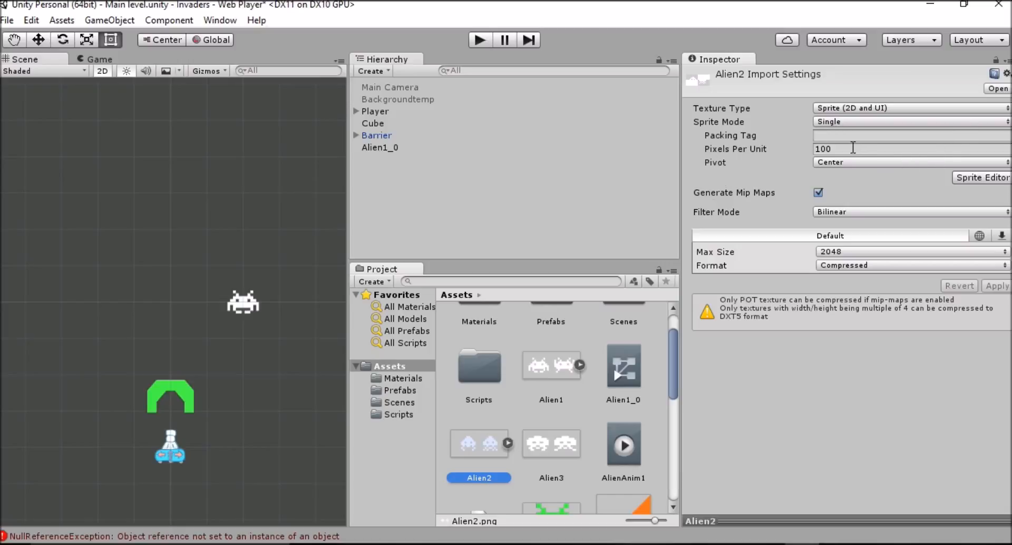
mouse_move(763, 125)
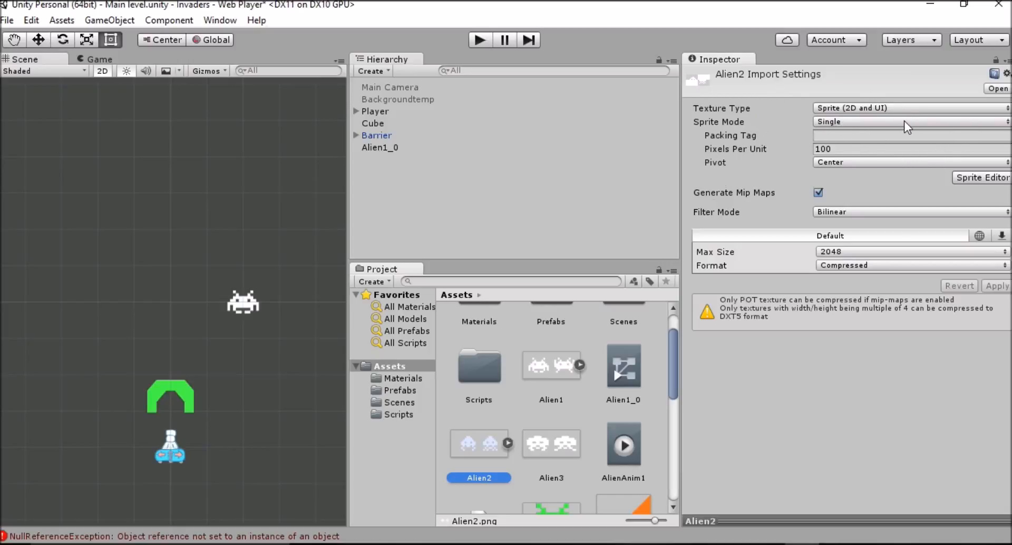
left_click(908, 122)
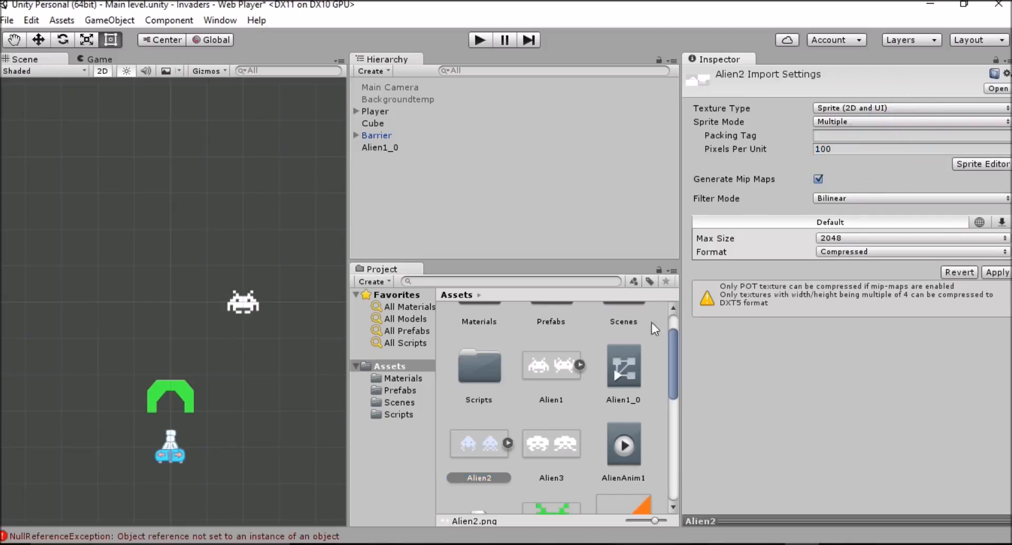
mouse_move(895, 281)
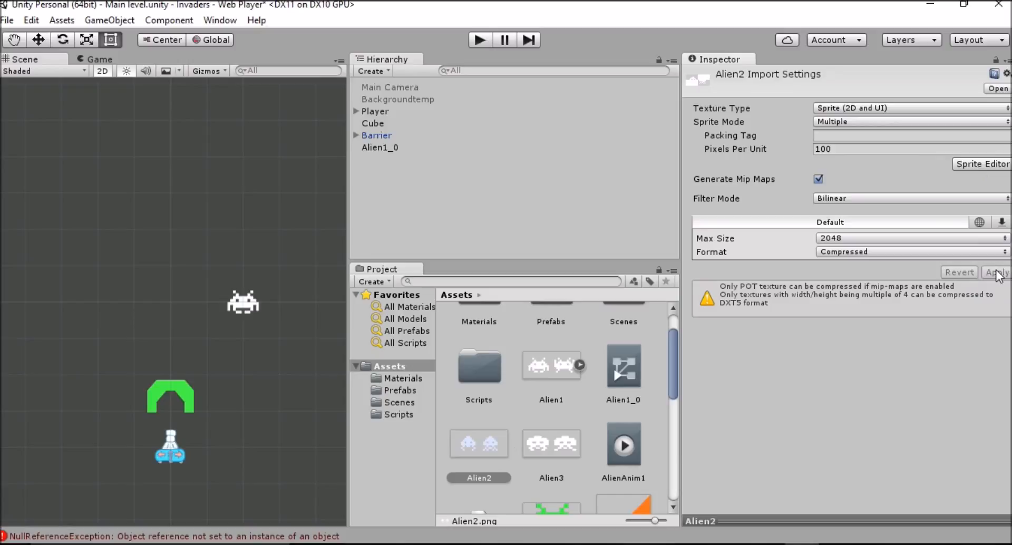
mouse_move(961, 252)
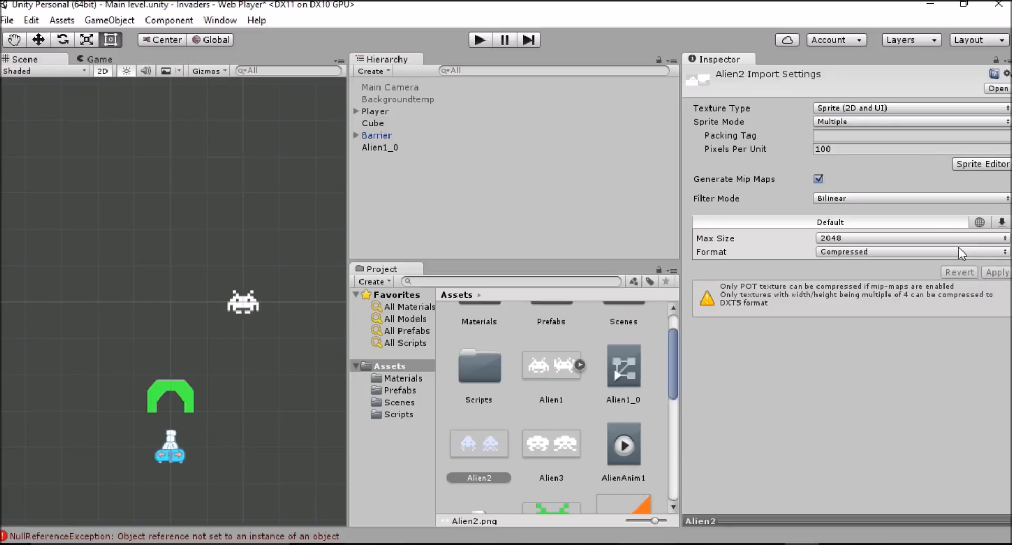
left_click(982, 163)
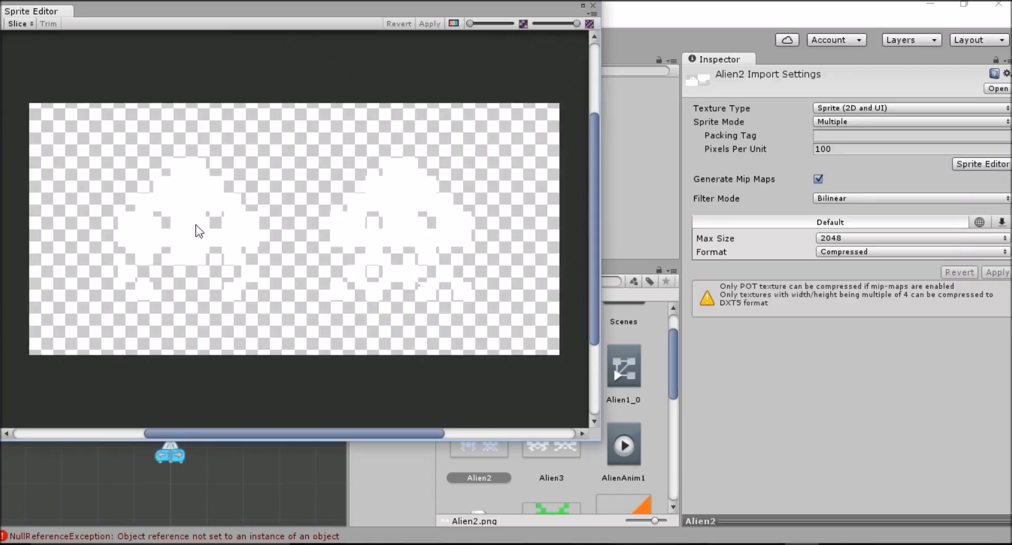
mouse_move(317, 218)
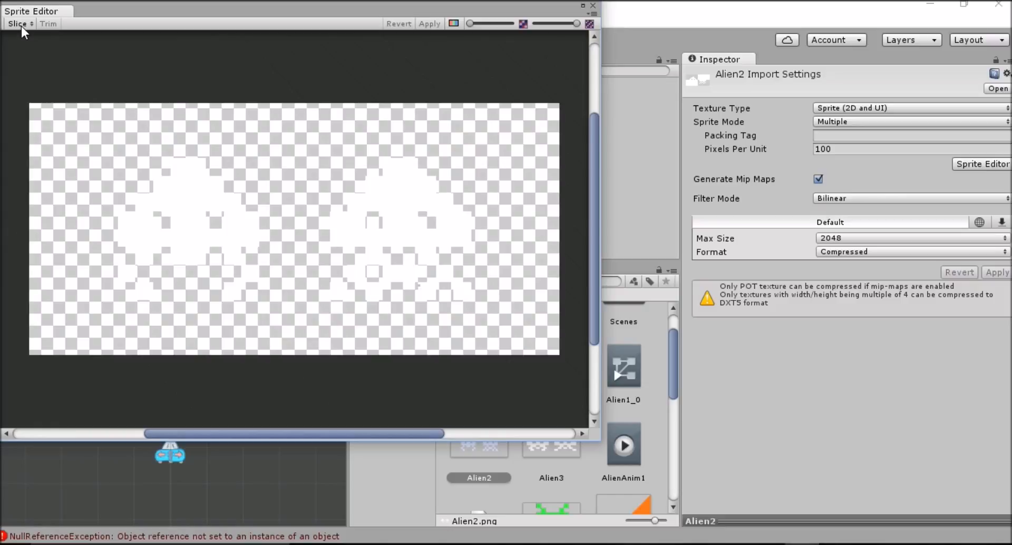
mouse_move(95, 41)
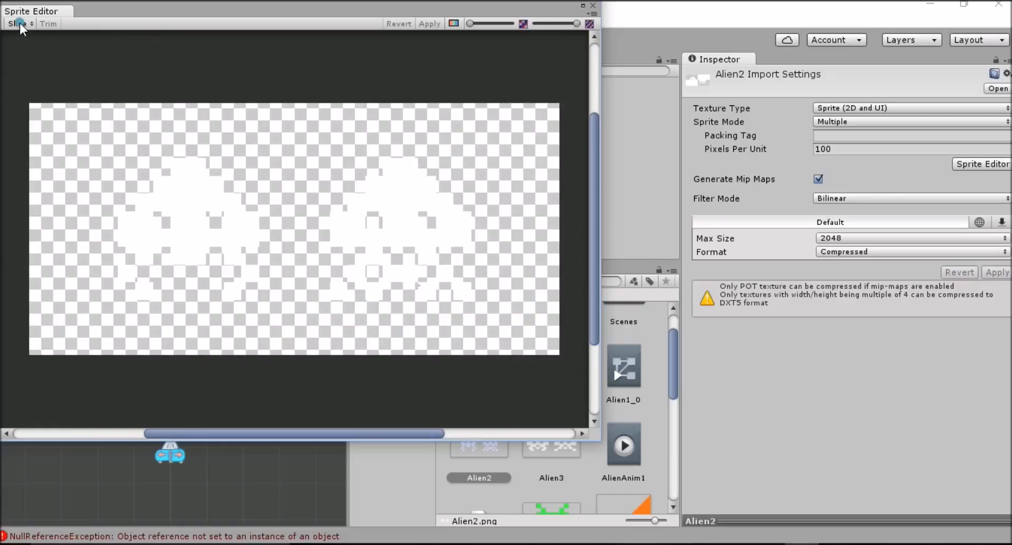
Step: Auto-slice Alien2 into its two alien frames, apply, and close the Sprite Editor
left_click(18, 24)
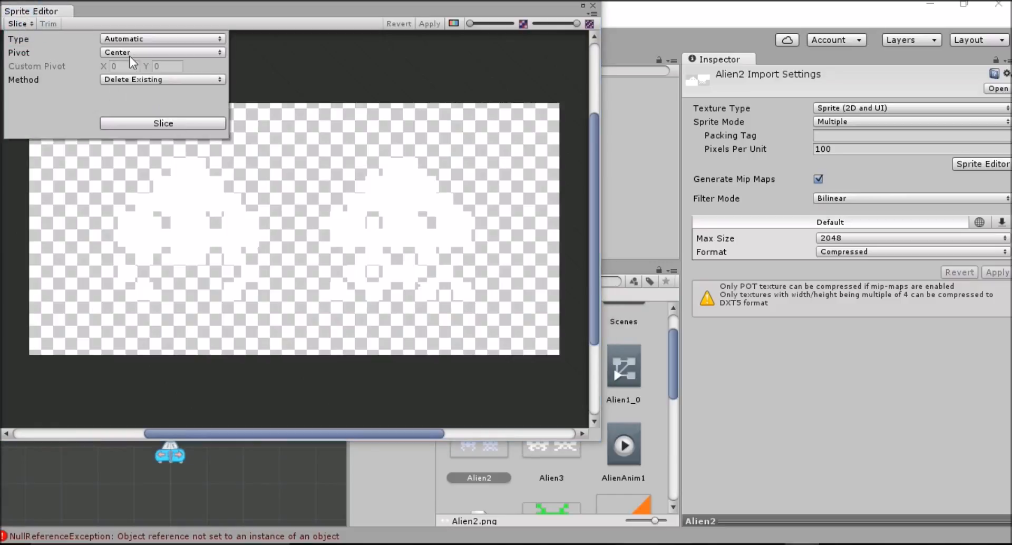
mouse_move(189, 139)
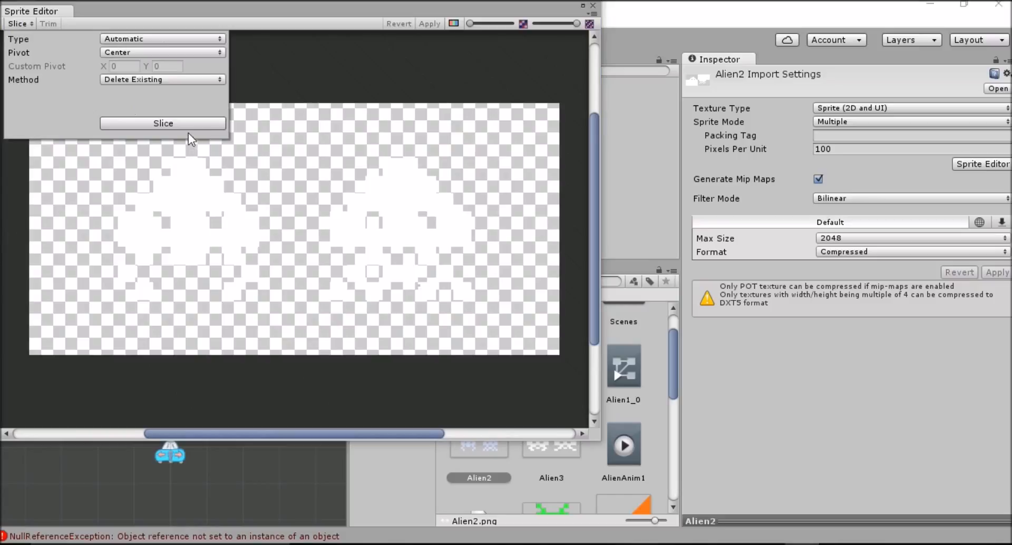
left_click(162, 123)
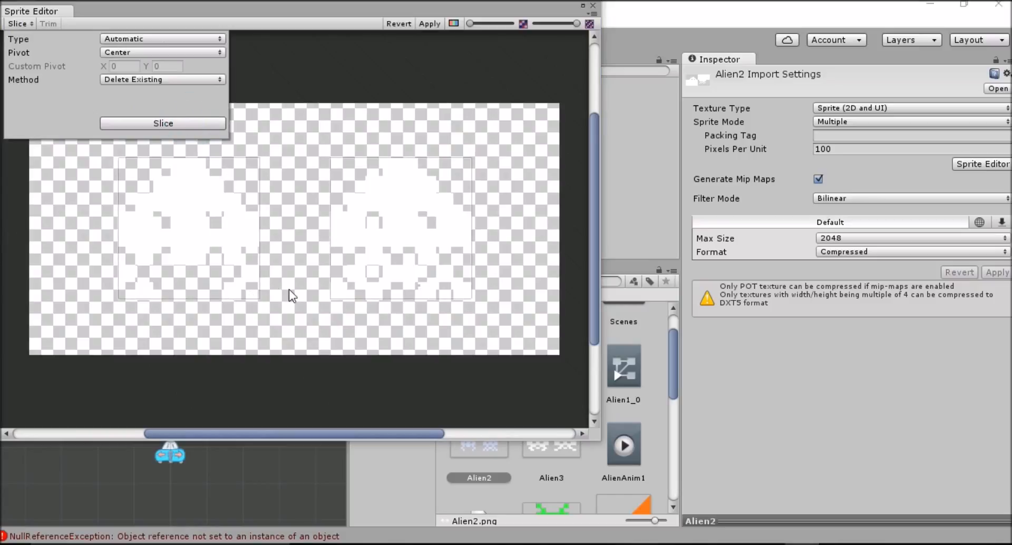
mouse_move(367, 343)
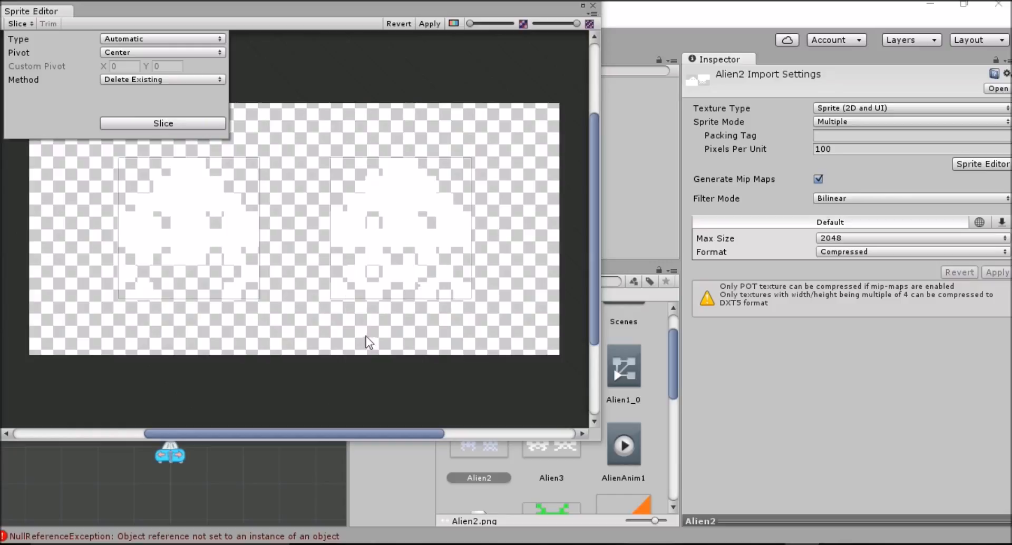
mouse_move(398, 90)
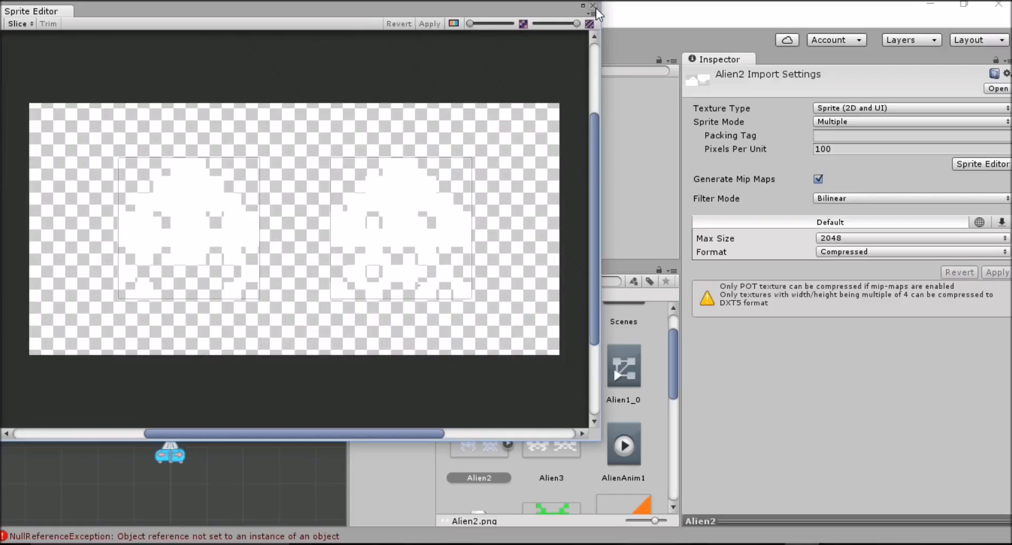
left_click(593, 6)
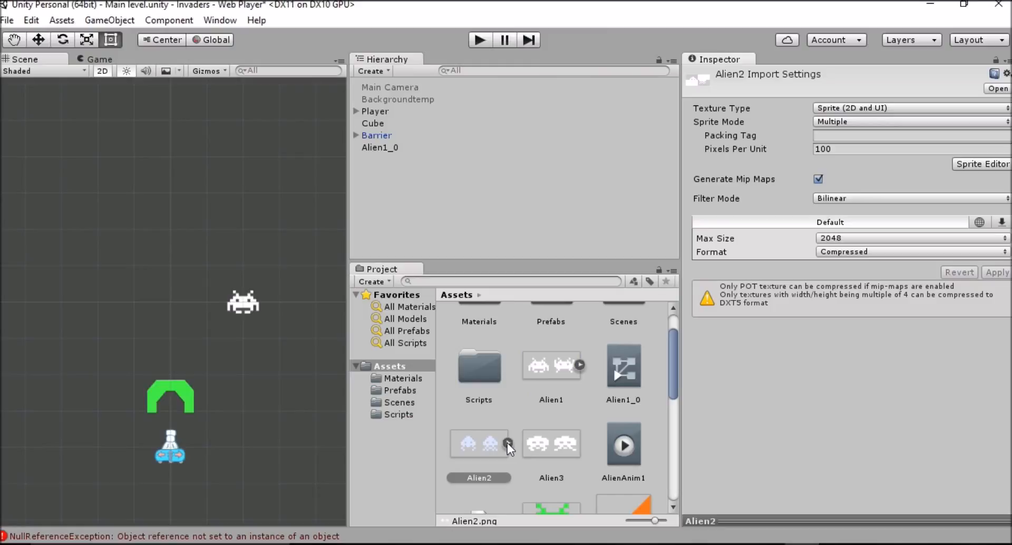
Step: Expand the Alien2 asset to show its sliced sprites Alien2_0 and Alien2_1
left_click(490, 443)
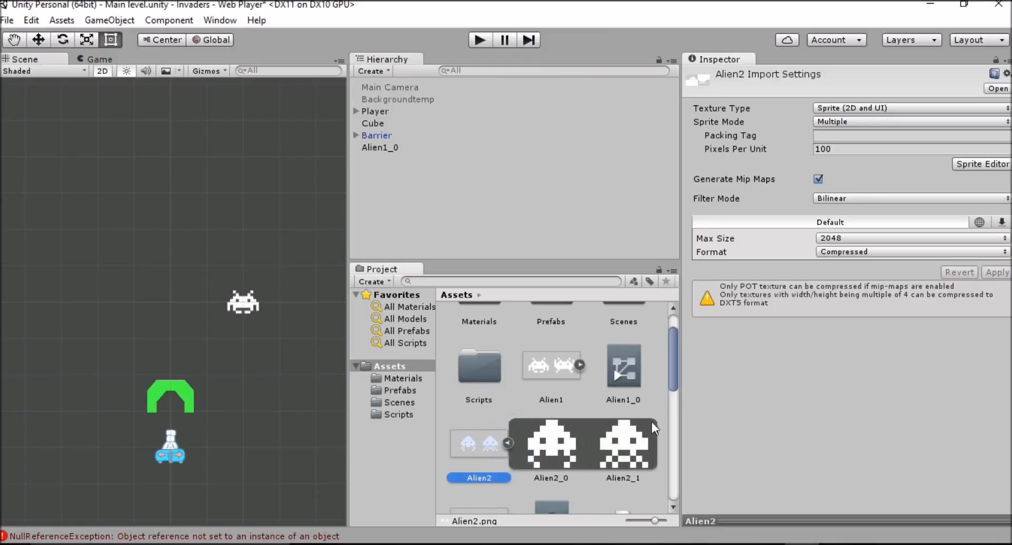
mouse_move(559, 449)
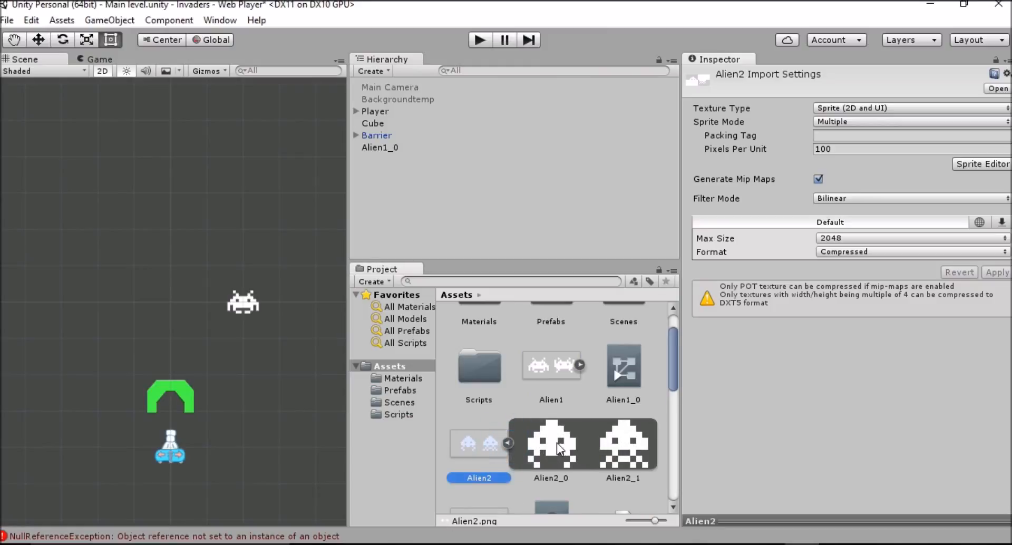
mouse_move(200, 173)
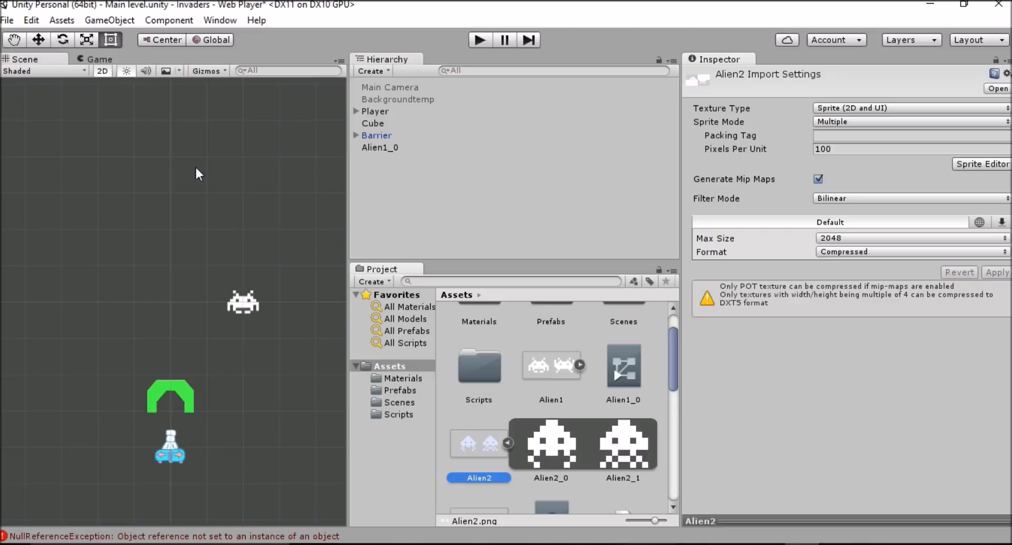
mouse_move(444, 373)
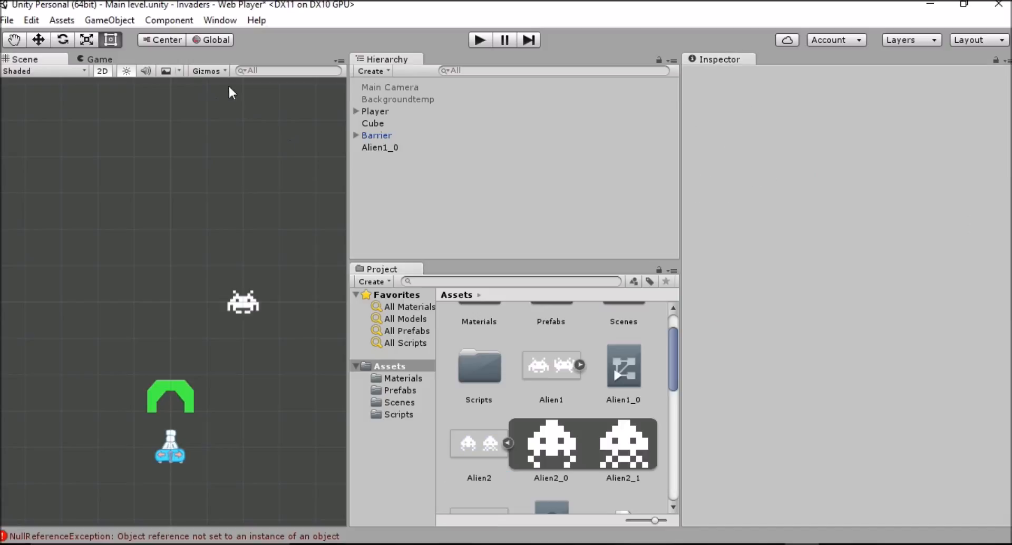
Step: Bring up the Animation window from the Window menu
left_click(219, 20)
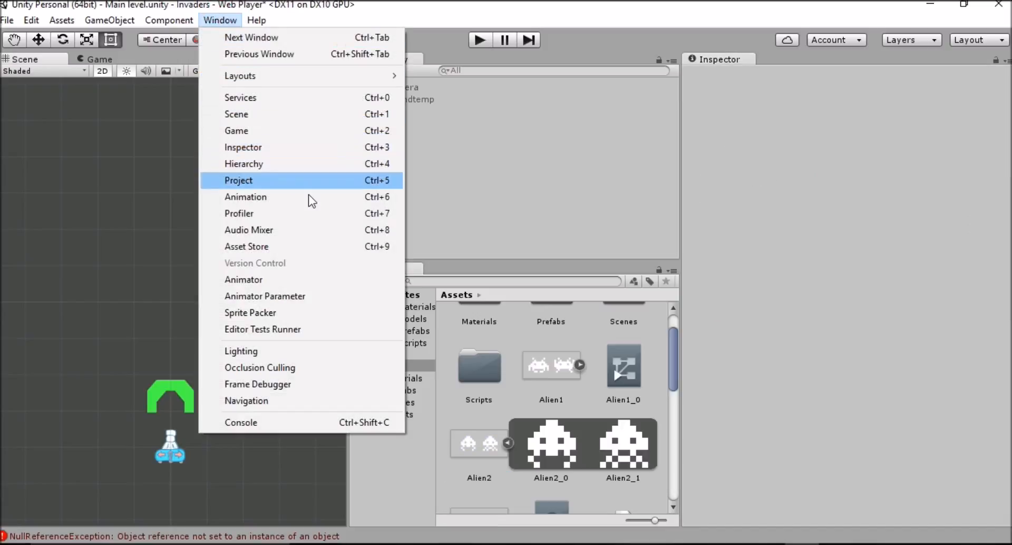
left_click(246, 197)
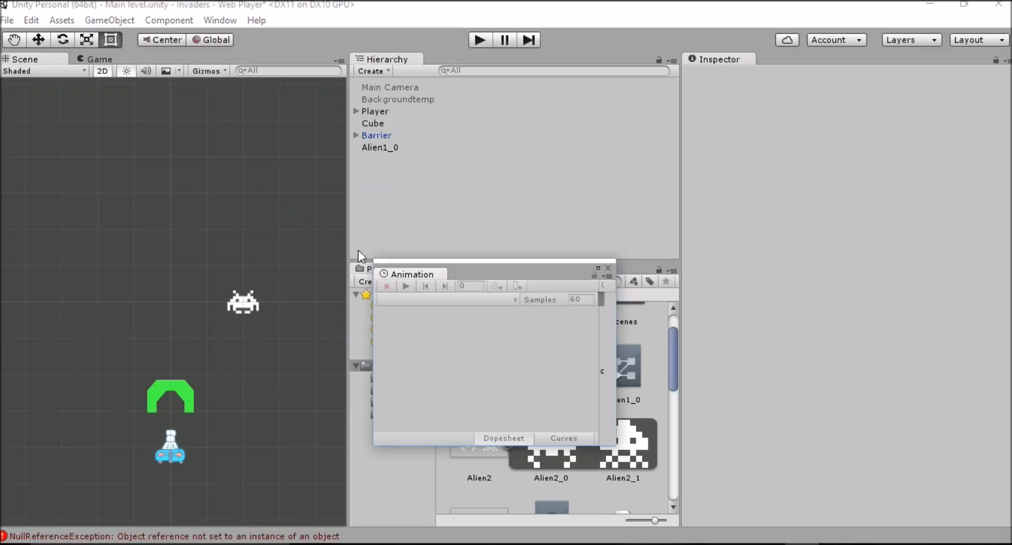
mouse_move(471, 486)
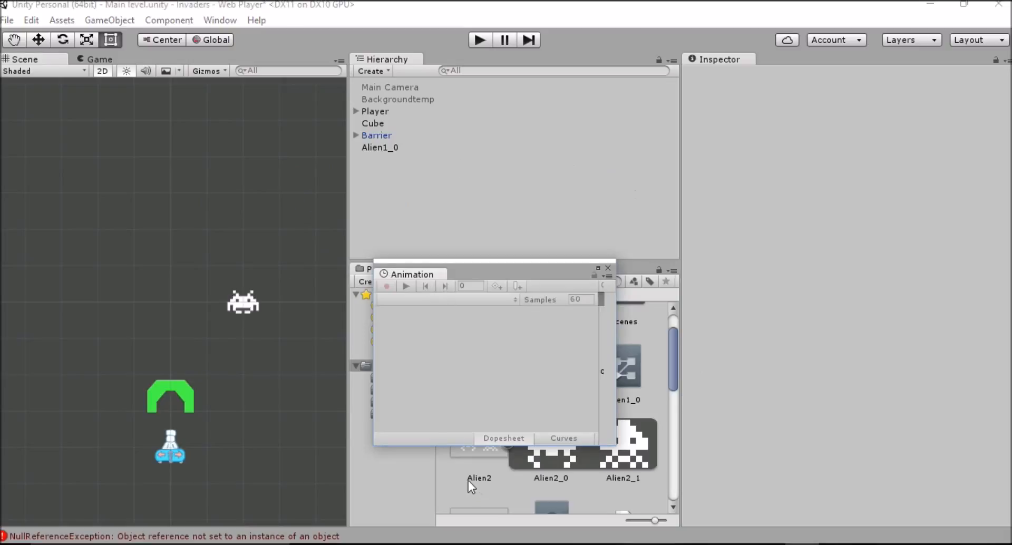
mouse_move(162, 337)
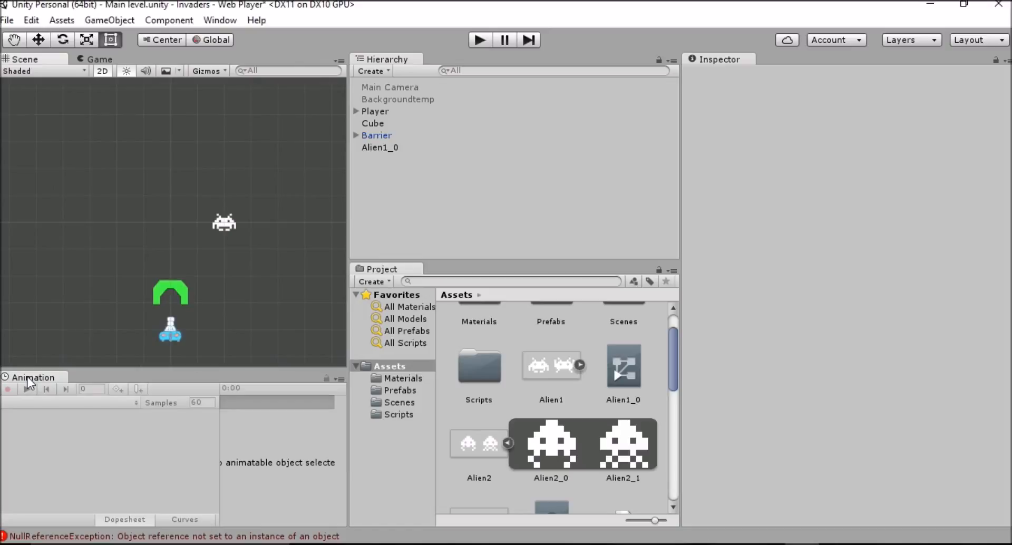
mouse_move(562, 451)
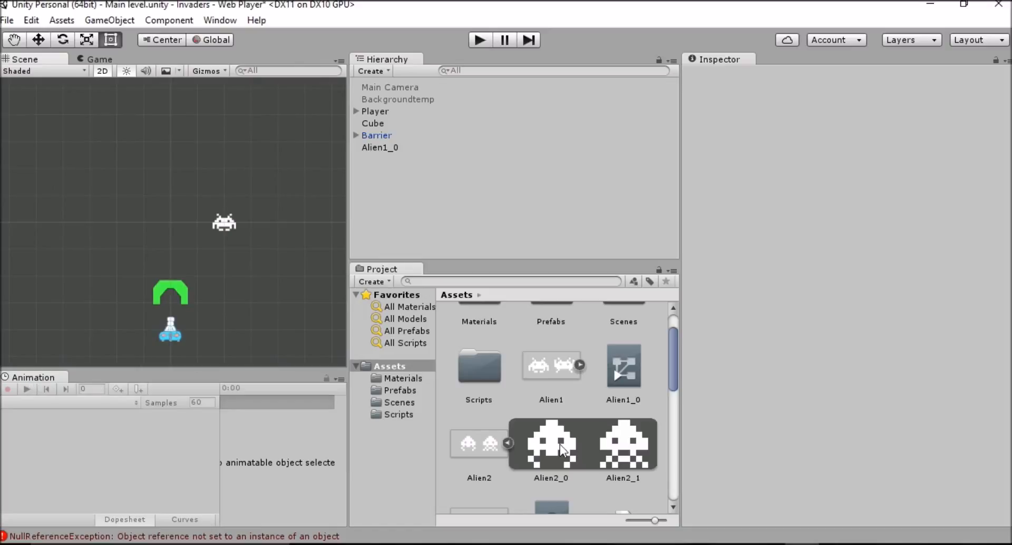
Step: Drag Alien2_0 and Alien2_1 into the scene and save the new clip as AlienAnim2
left_click(551, 444)
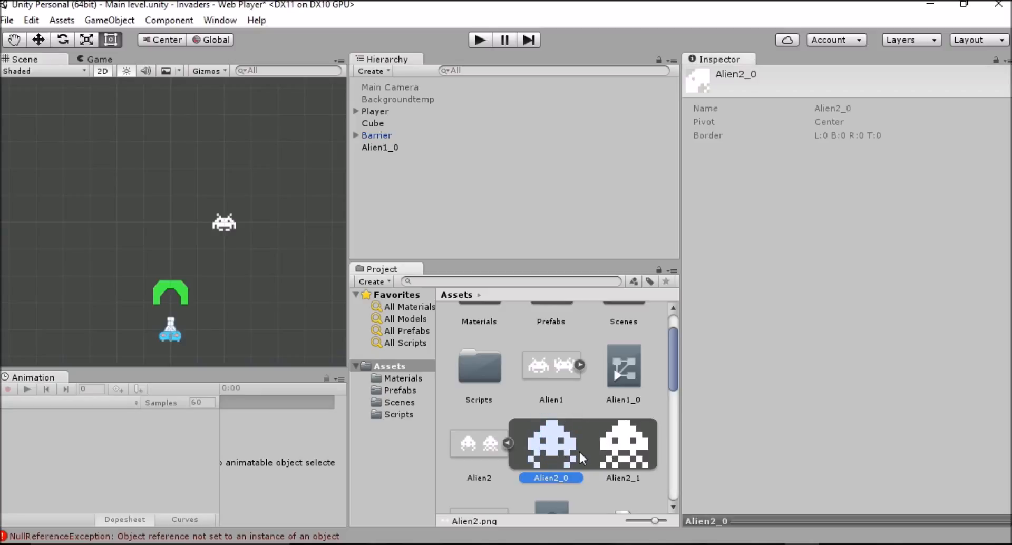
left_click(622, 444)
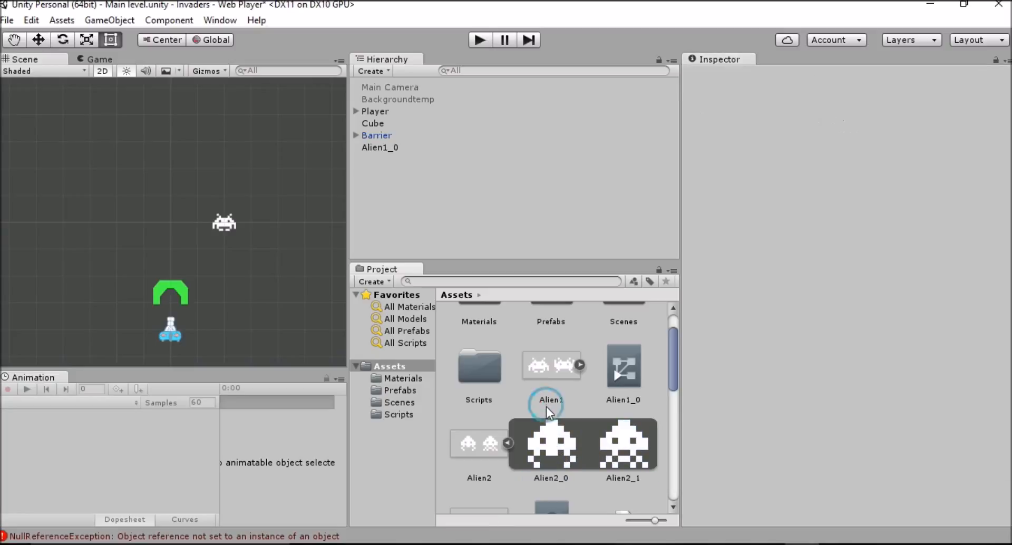
left_click(622, 444)
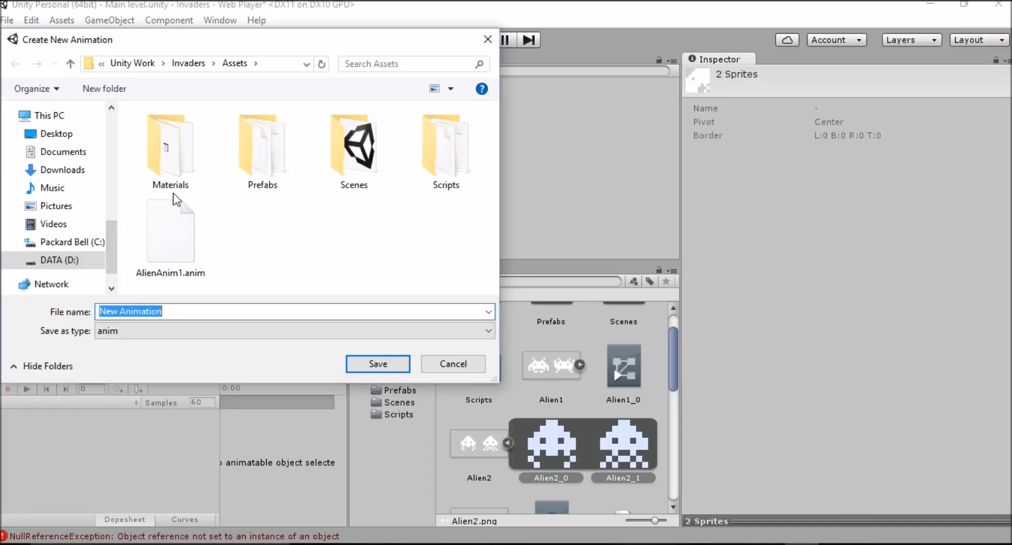
type("AlienAnim2")
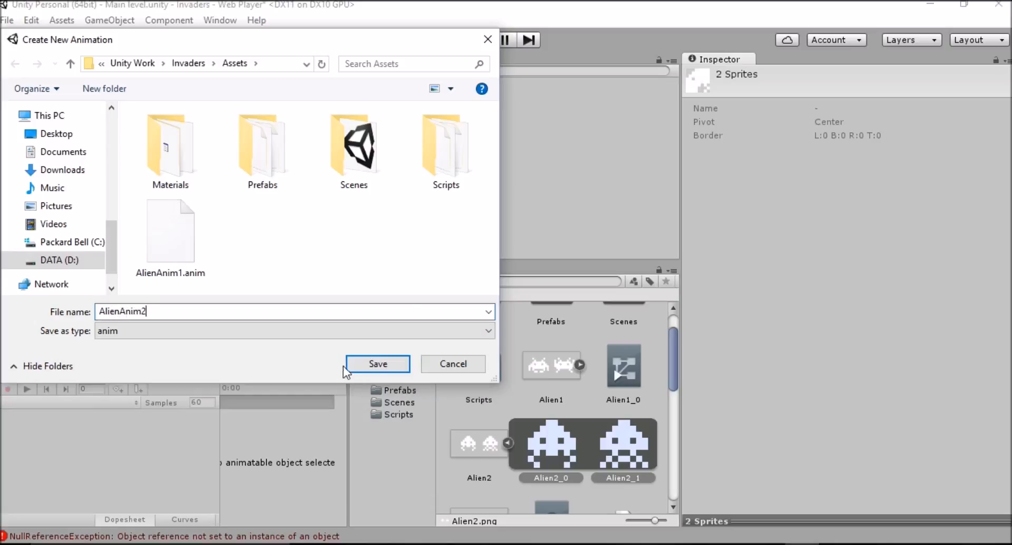
left_click(377, 363)
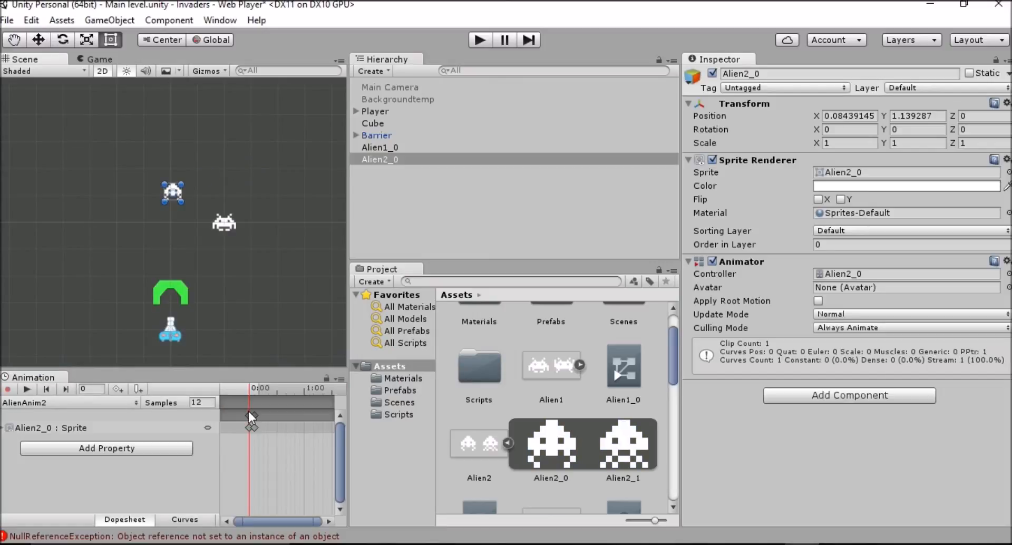
Step: Move Alien2_0 level with the first alien at Transform Position X 0, Y 0
left_click_drag(172, 193, 169, 228)
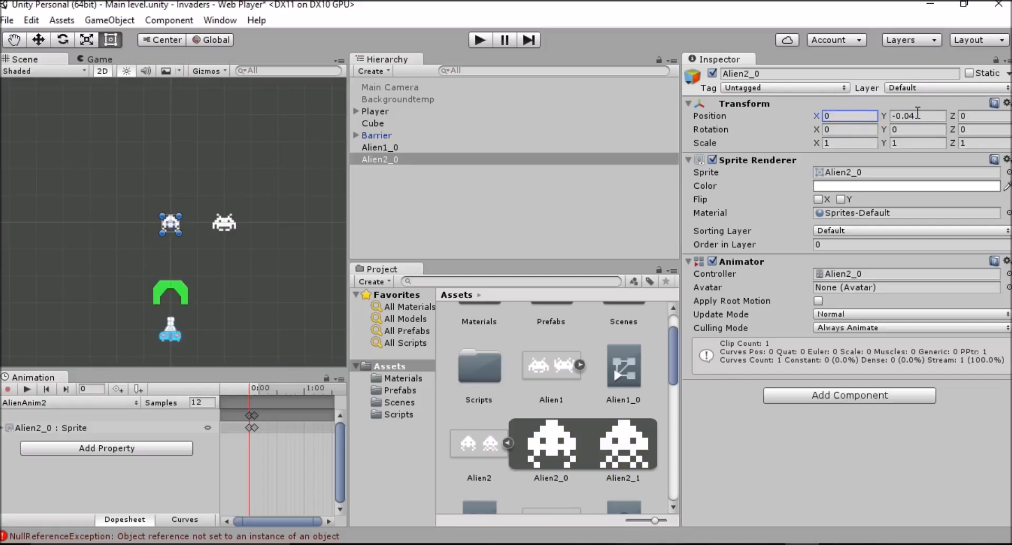
type("0")
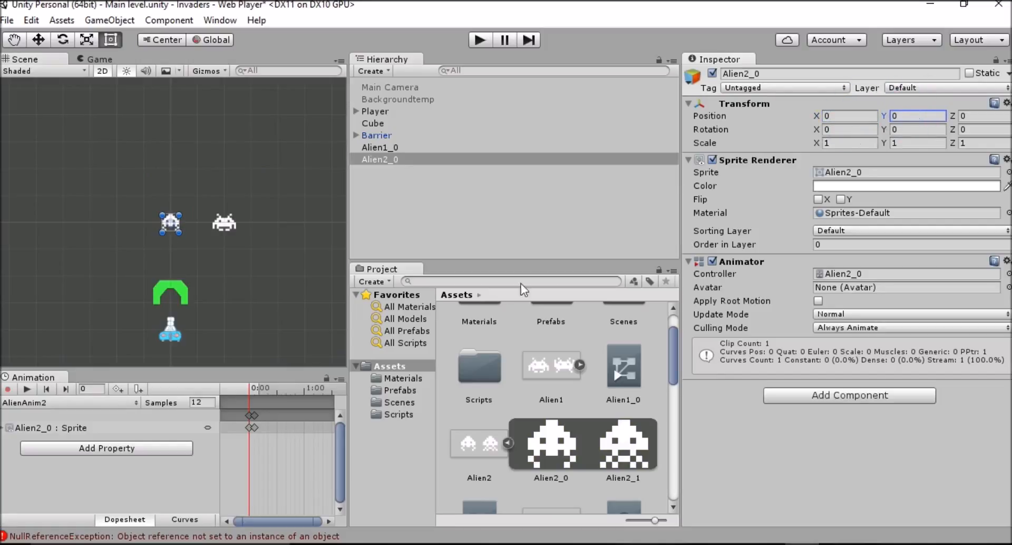
mouse_move(161, 255)
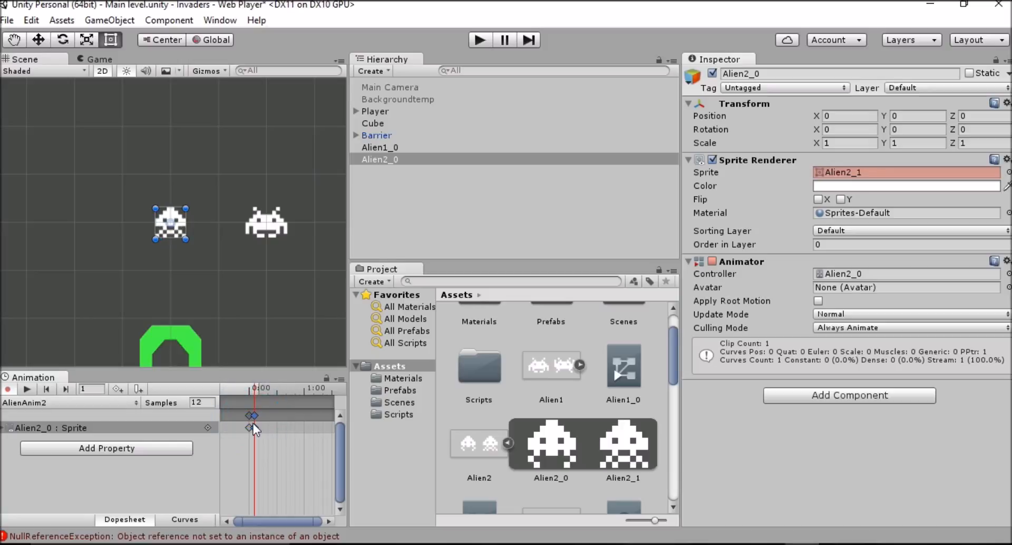
Step: Begin editing the AlienAnim2 sprite keyframes alternating Alien2_0 and Alien2_1
left_click(253, 414)
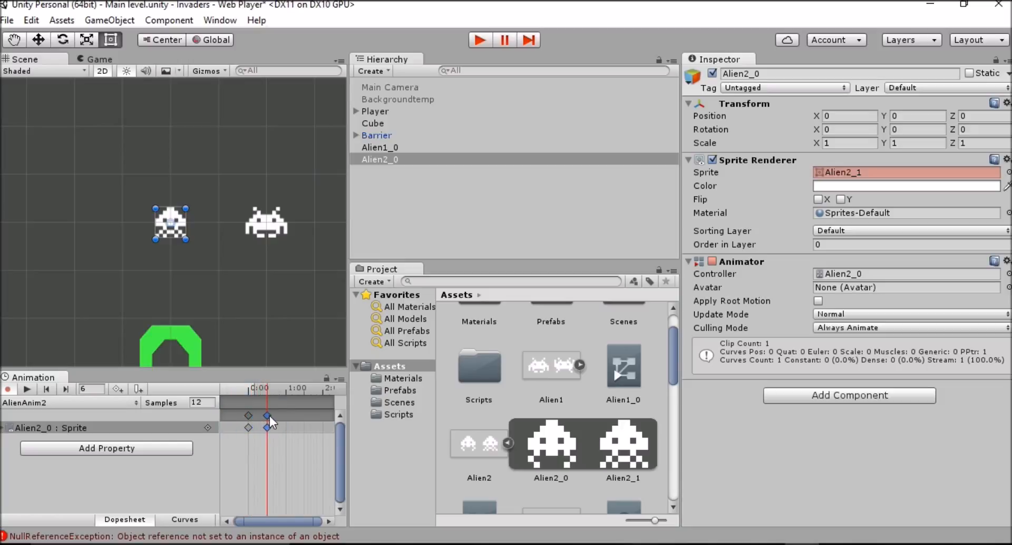
mouse_move(268, 429)
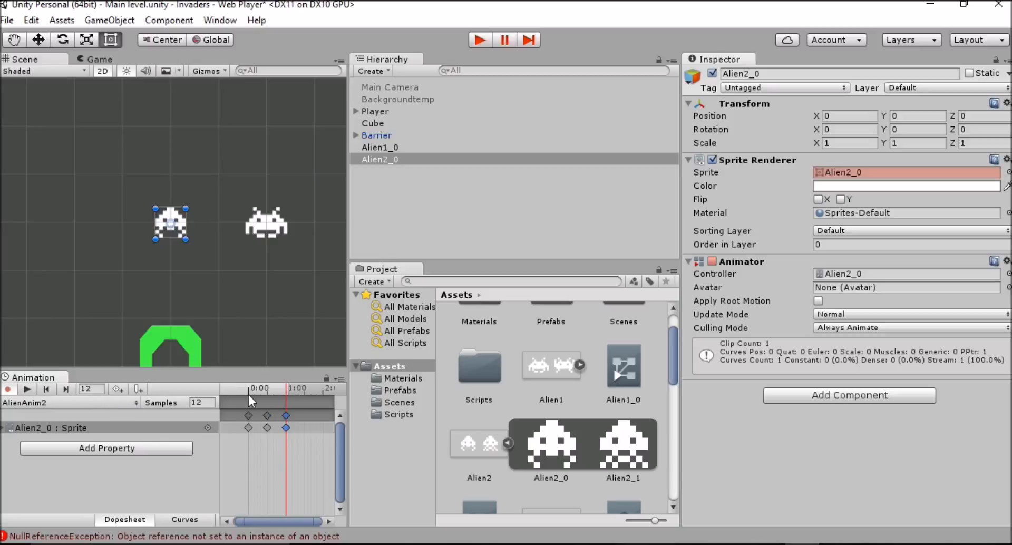
mouse_move(250, 399)
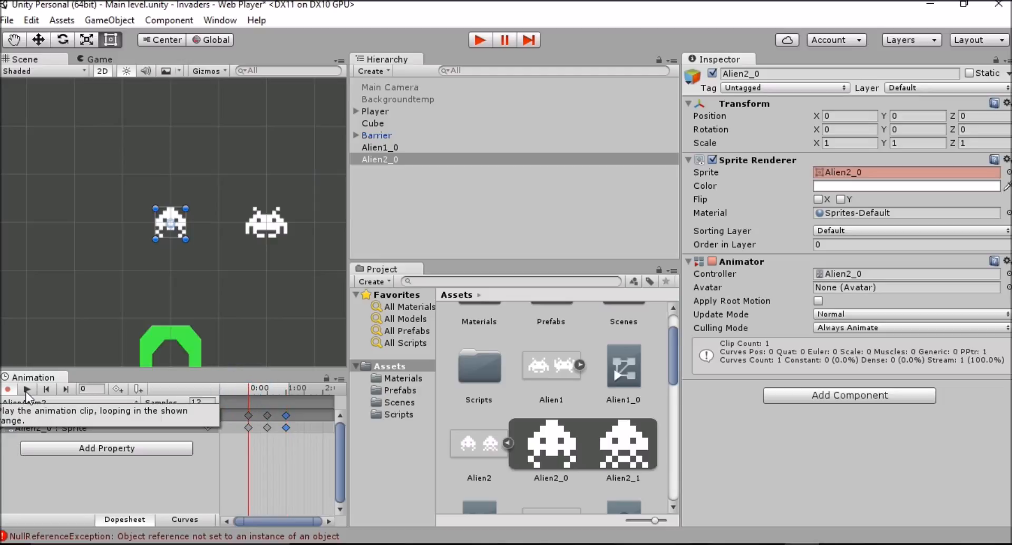
Step: Preview AlienAnim2, set its sample rate to 24, and jump to the Alien2_1 keyframe
left_click(27, 389)
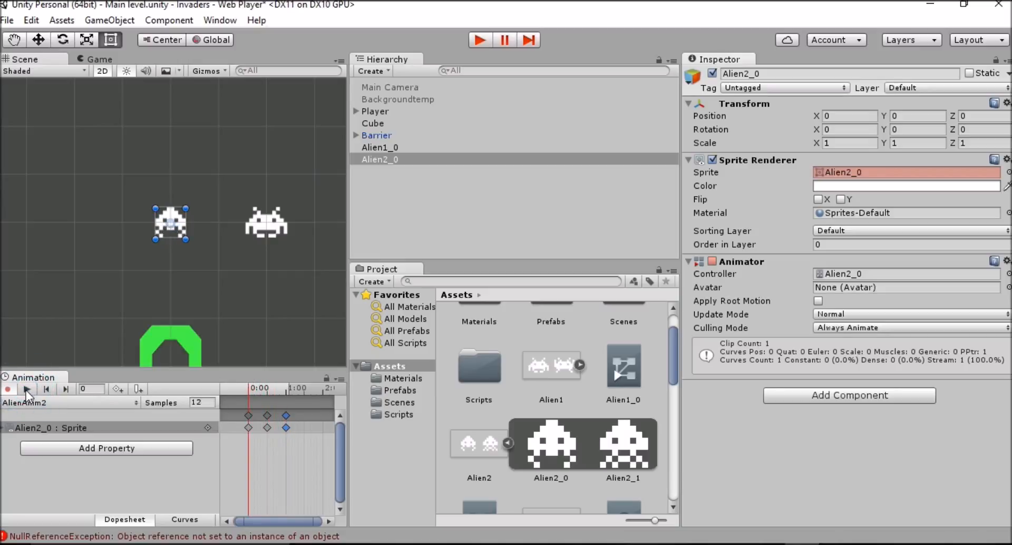
left_click(199, 402)
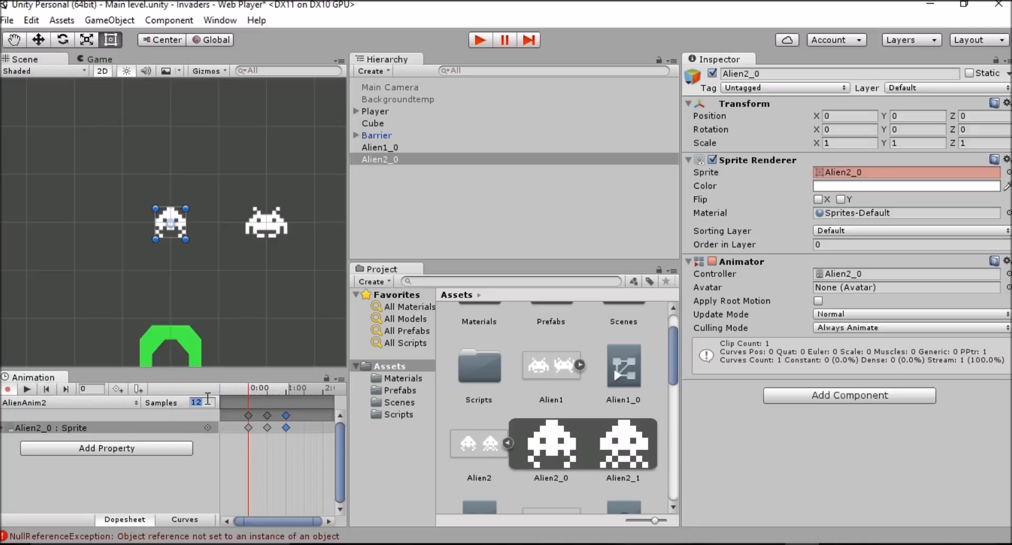
type("24")
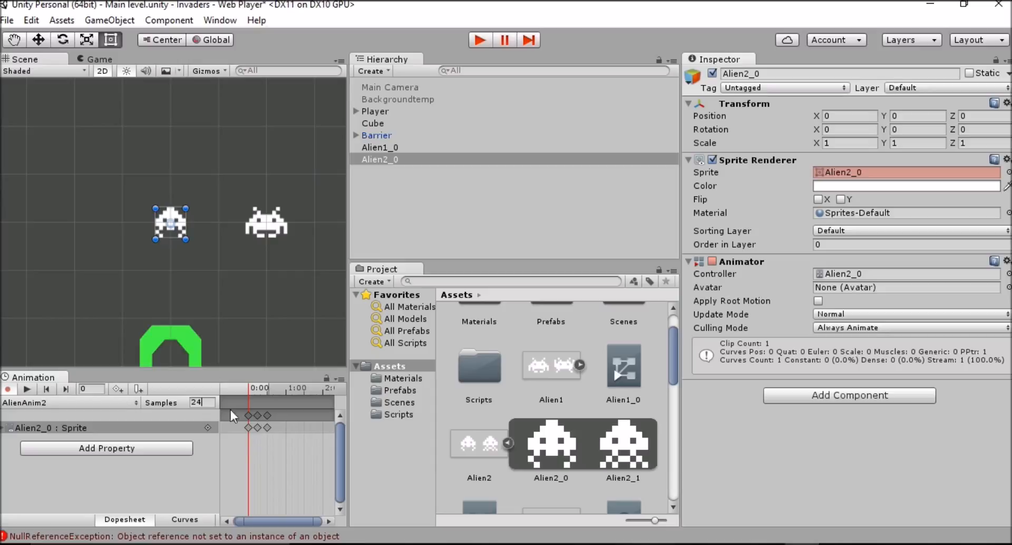
mouse_move(26, 389)
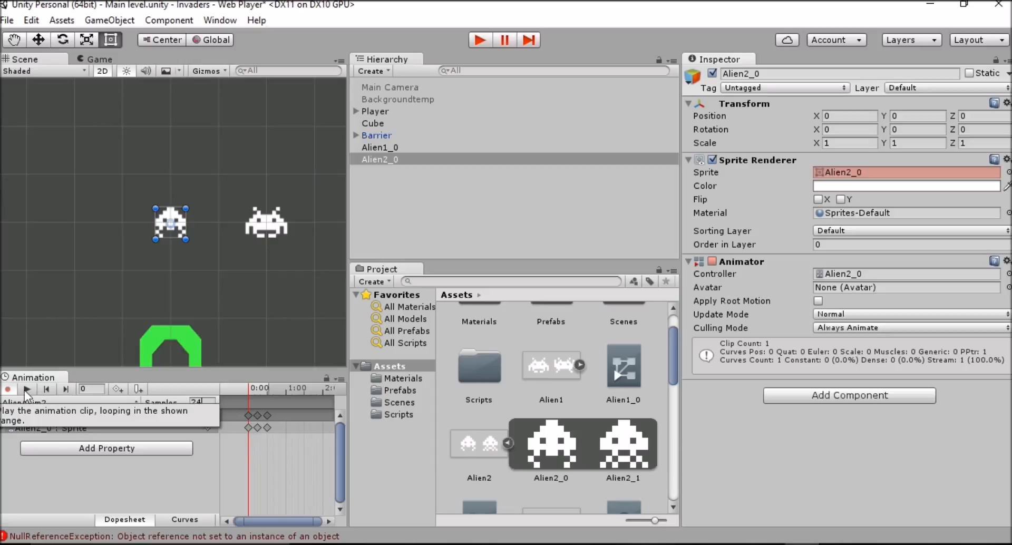
mouse_move(88, 471)
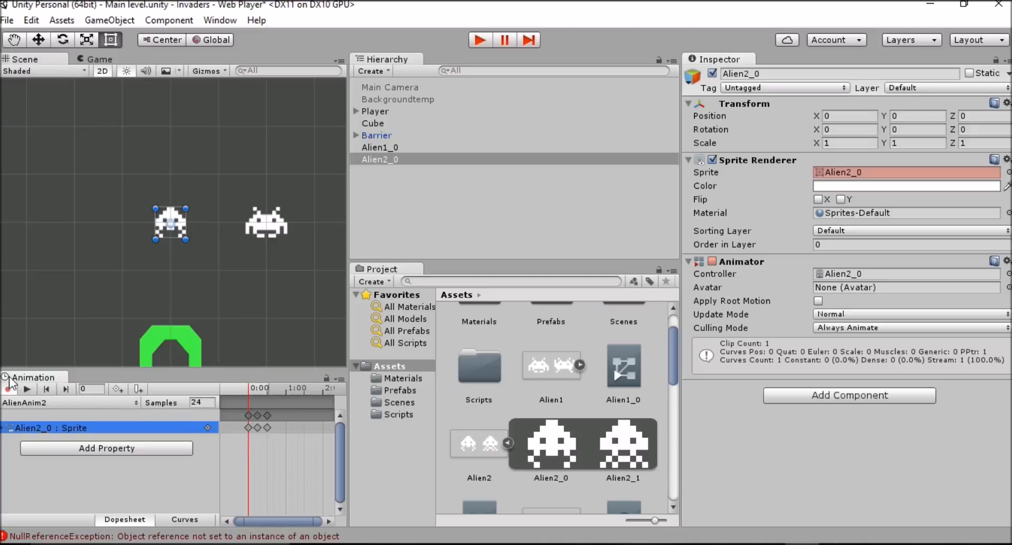
left_click(27, 389)
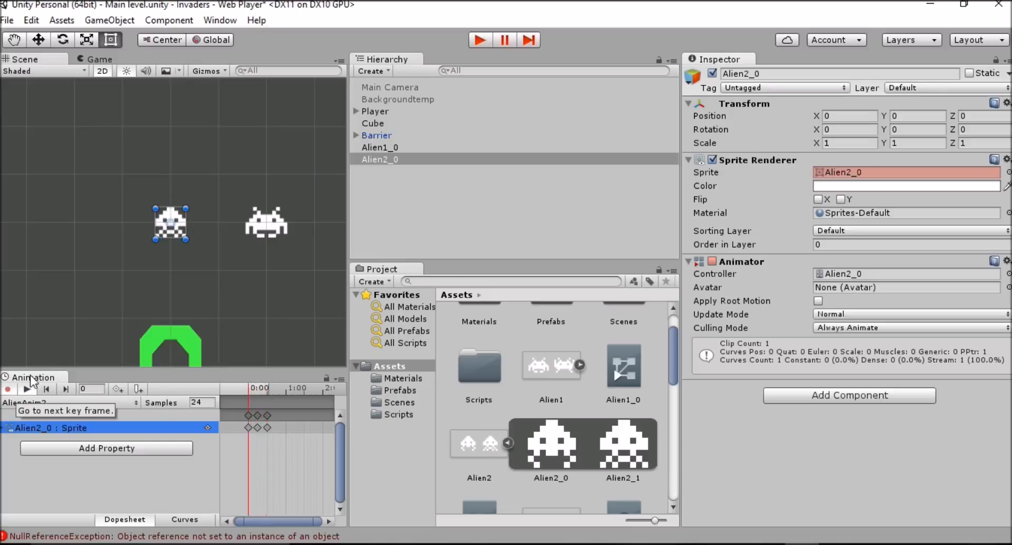
left_click(66, 389)
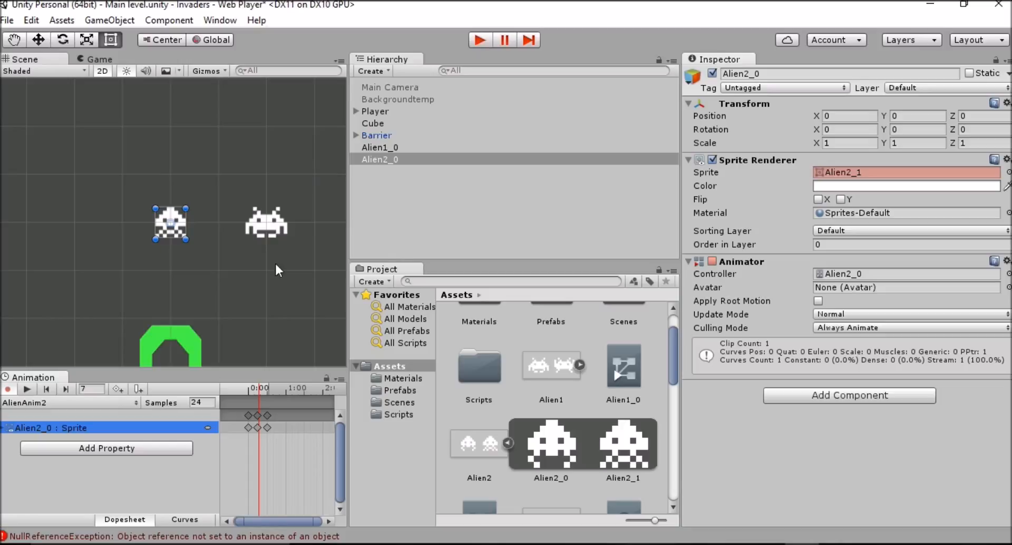
mouse_move(286, 267)
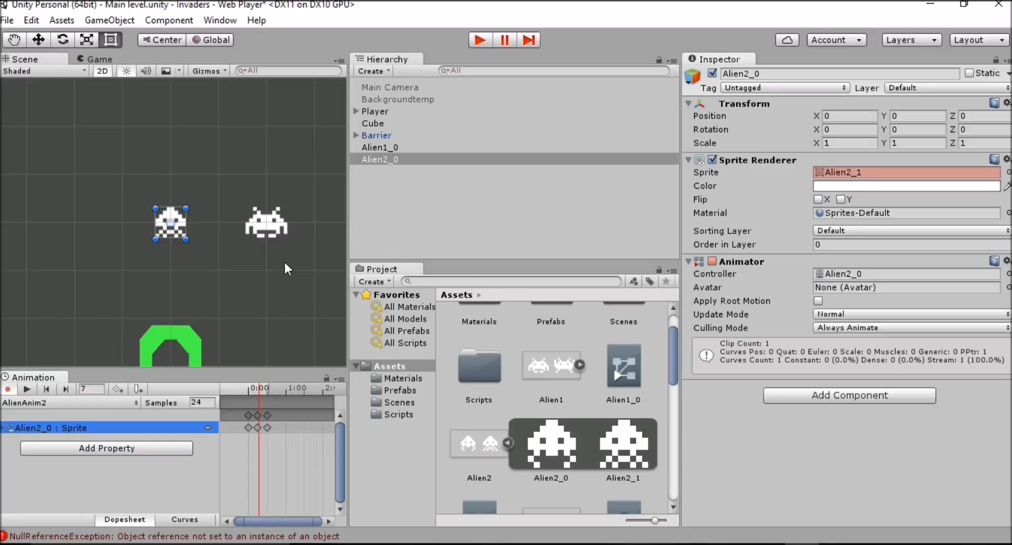
mouse_move(773, 182)
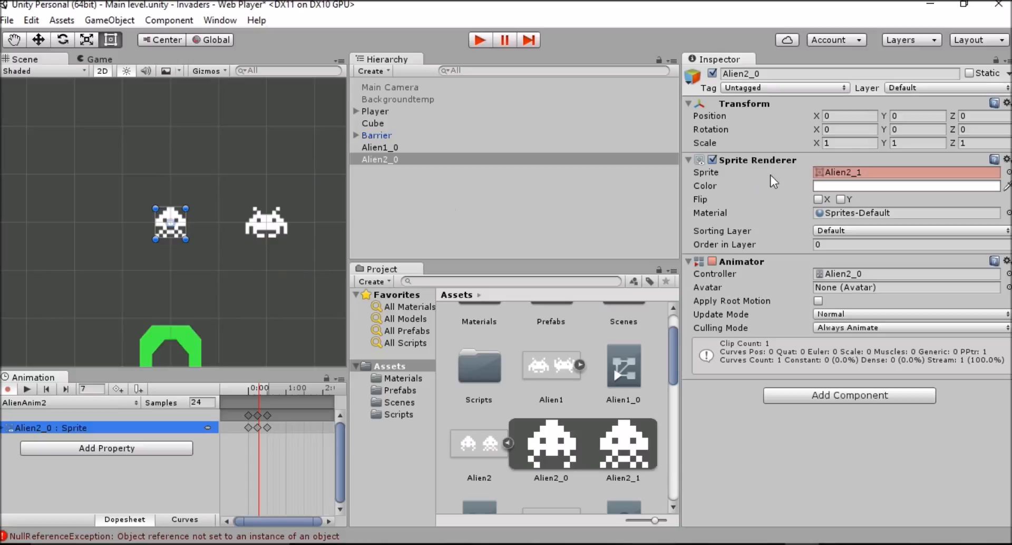
mouse_move(978, 117)
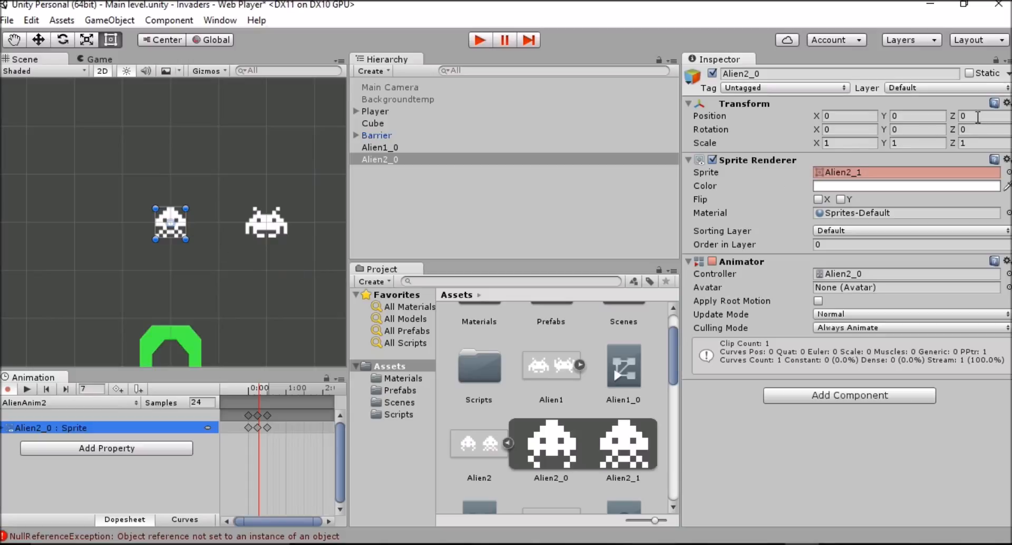
Step: Set Alien2_0's keyed Position Z to 4, checking it against Alien1_0's depth
type("4")
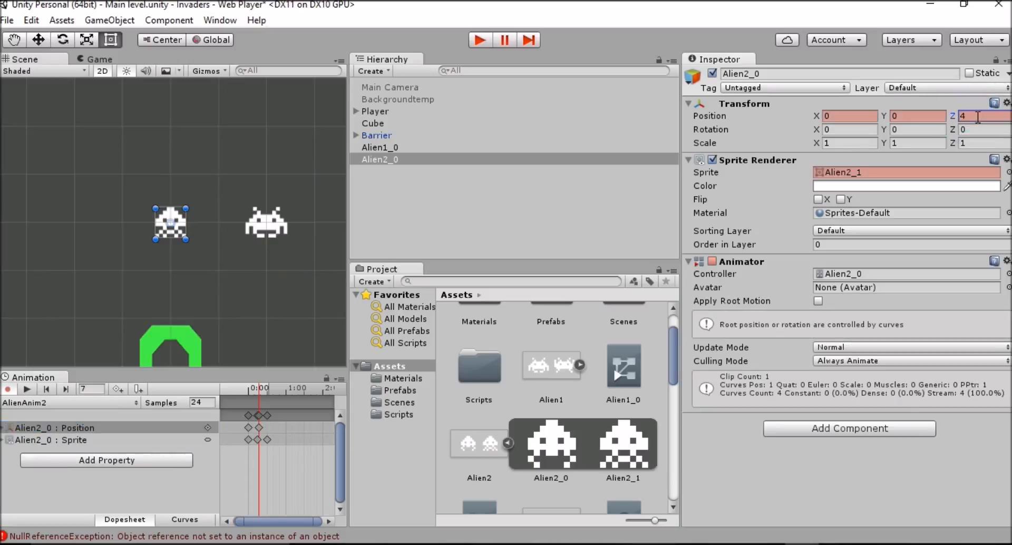
left_click(380, 147)
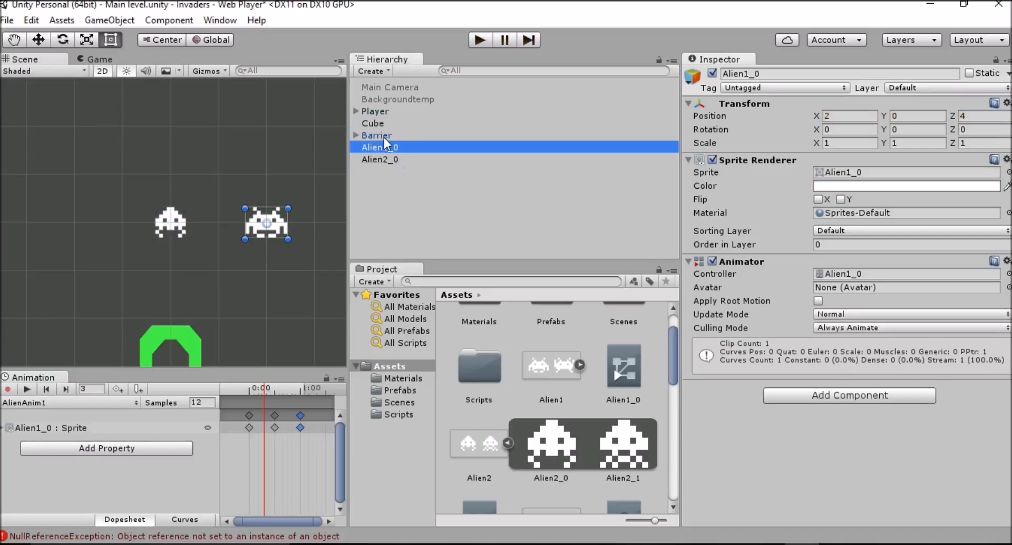
left_click(379, 159)
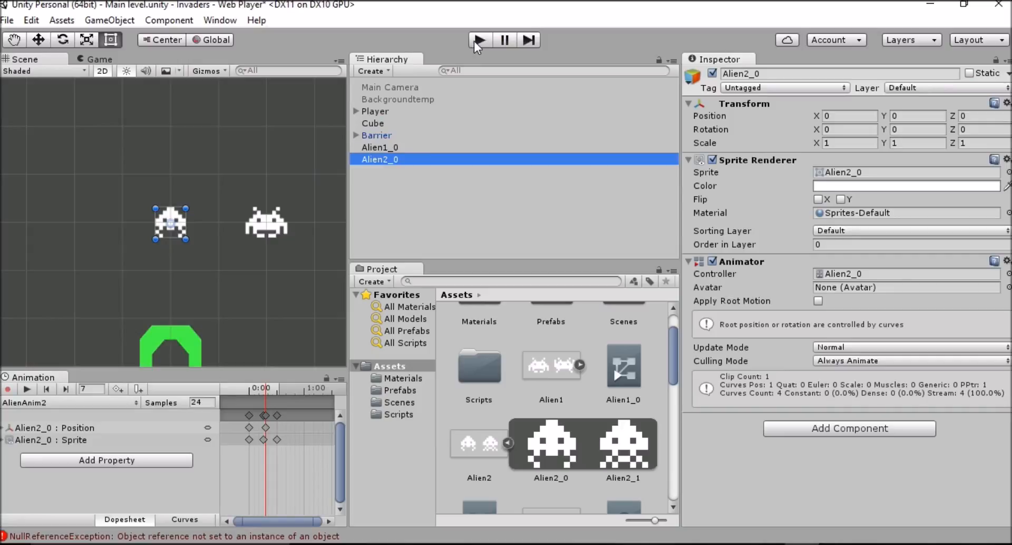
left_click(390, 87)
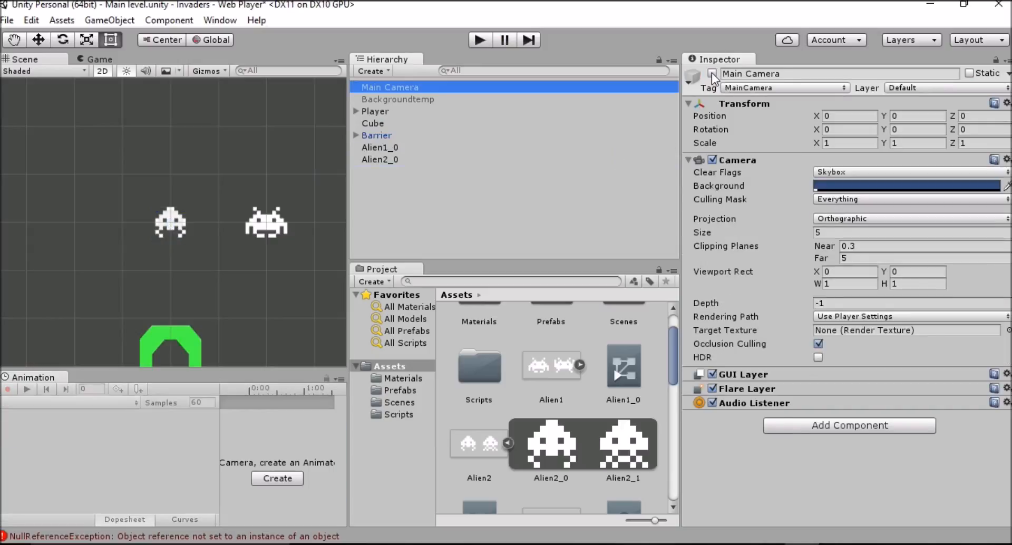
Step: Play-test the aliens above the barrier and ship, then exit Play mode
left_click(481, 39)
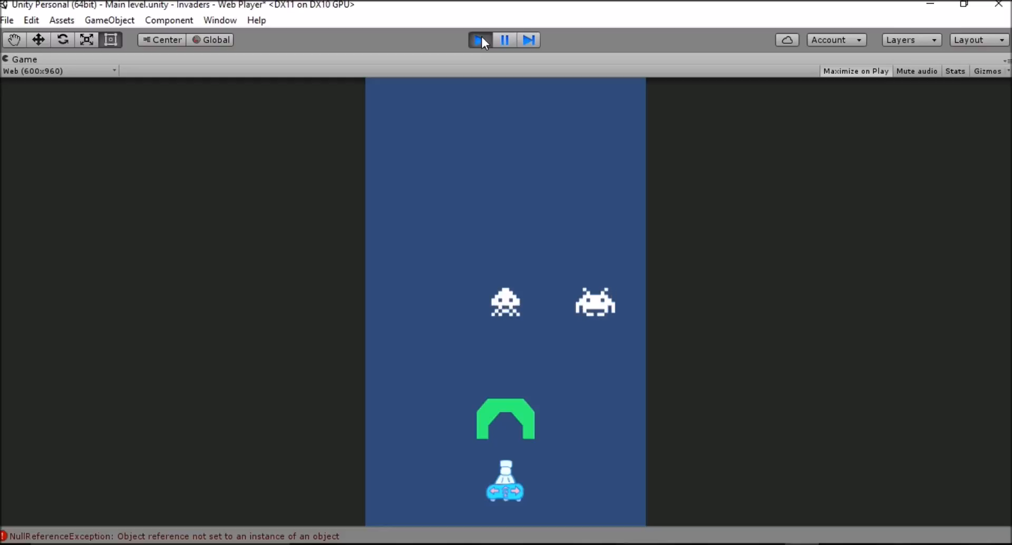
left_click(481, 39)
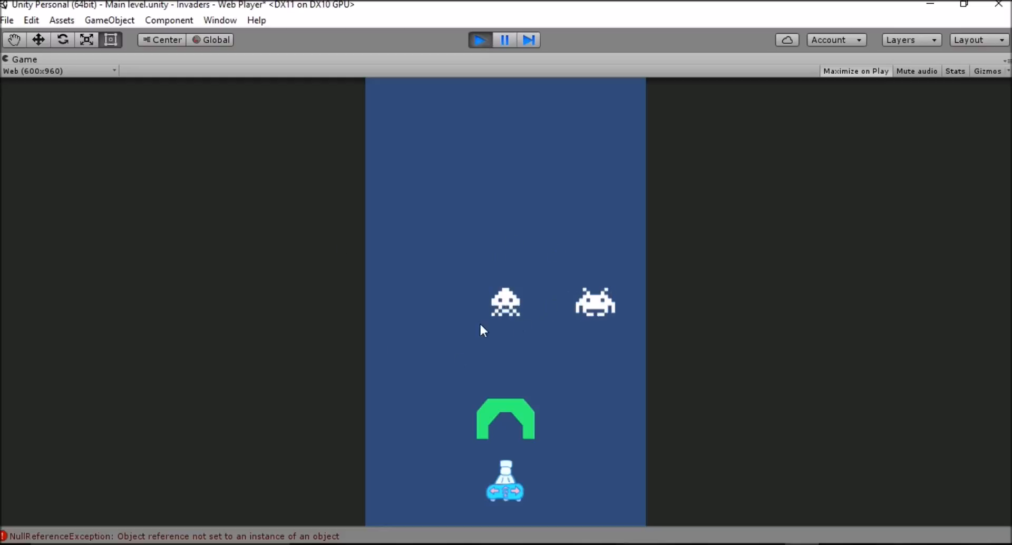
mouse_move(521, 344)
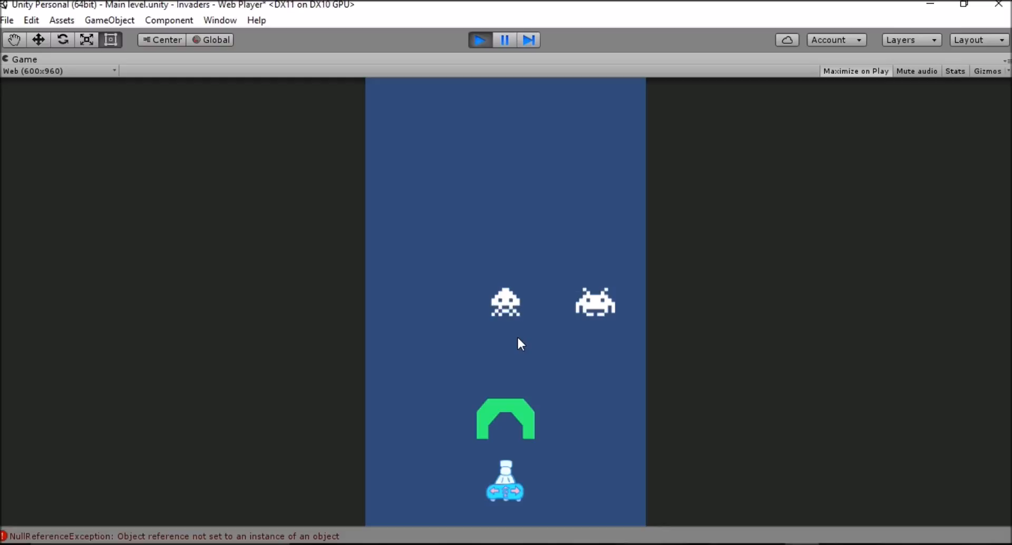
mouse_move(544, 360)
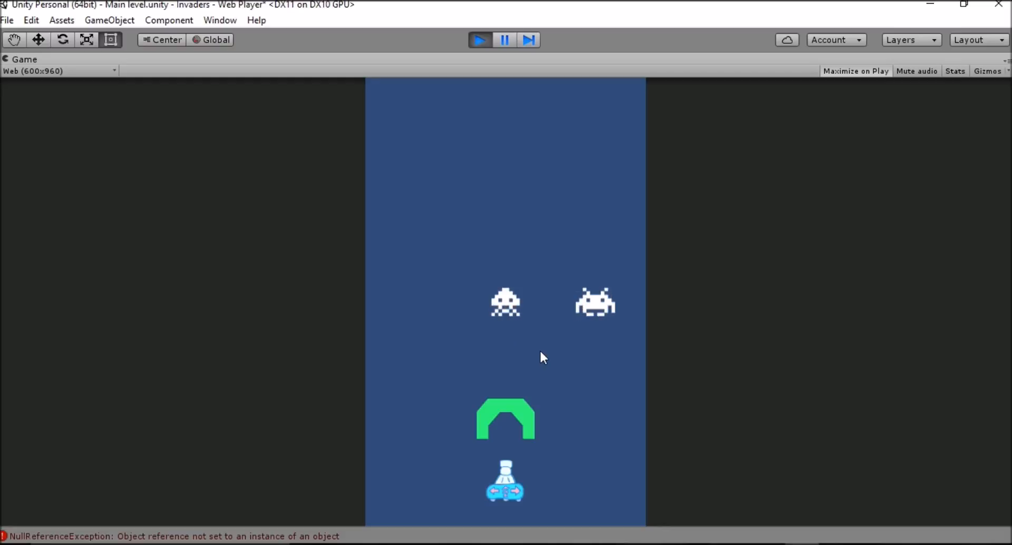
mouse_move(563, 344)
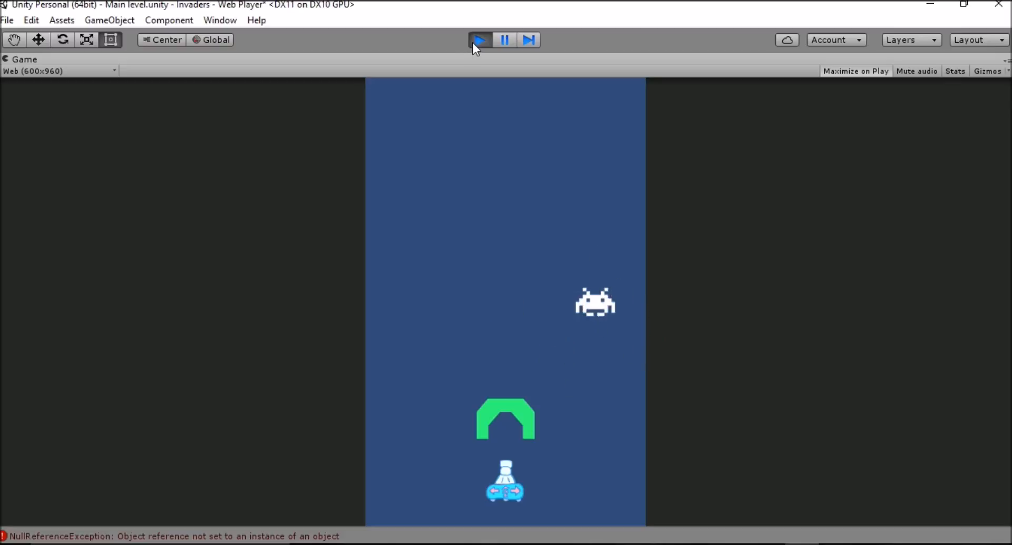
left_click(25, 59)
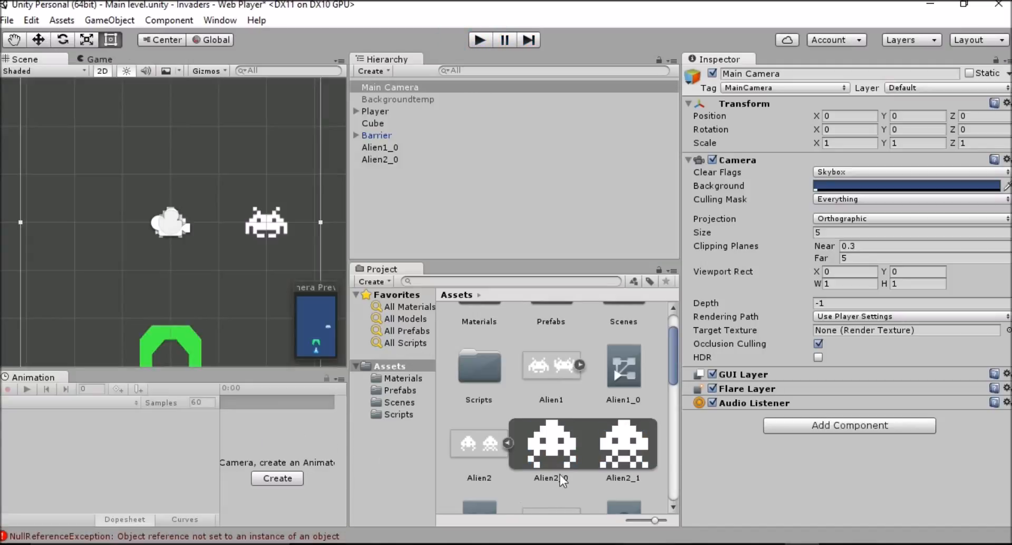
Step: Step through AlienAnim2's keyframes so Alien2_0 holds Z 4 throughout, then play-test again
left_click(381, 159)
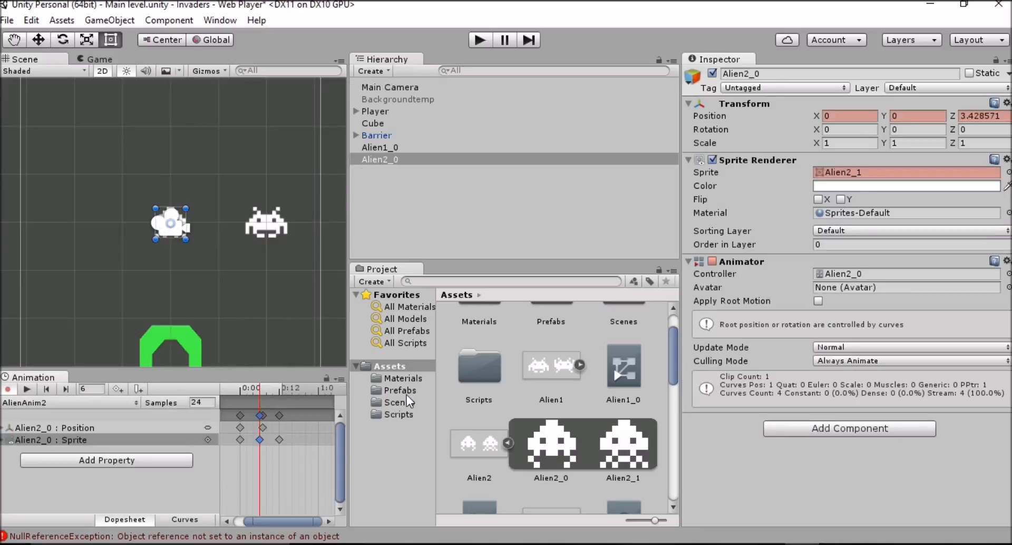
mouse_move(243, 421)
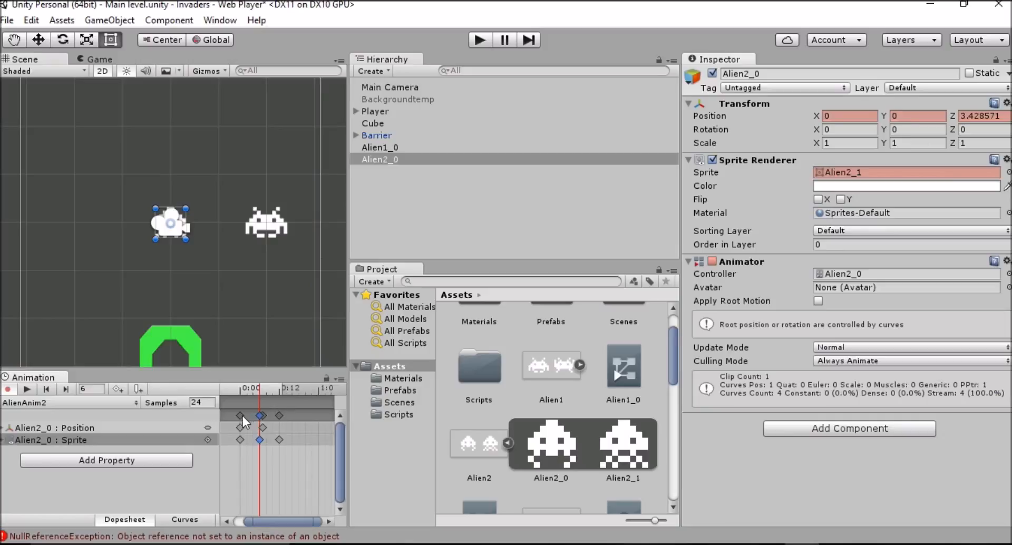
left_click(278, 415)
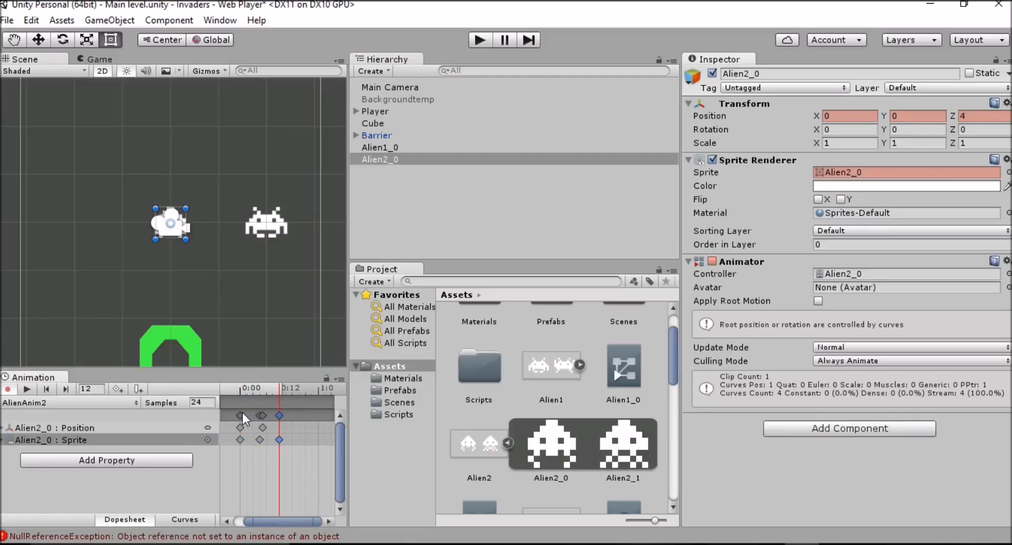
left_click(982, 116)
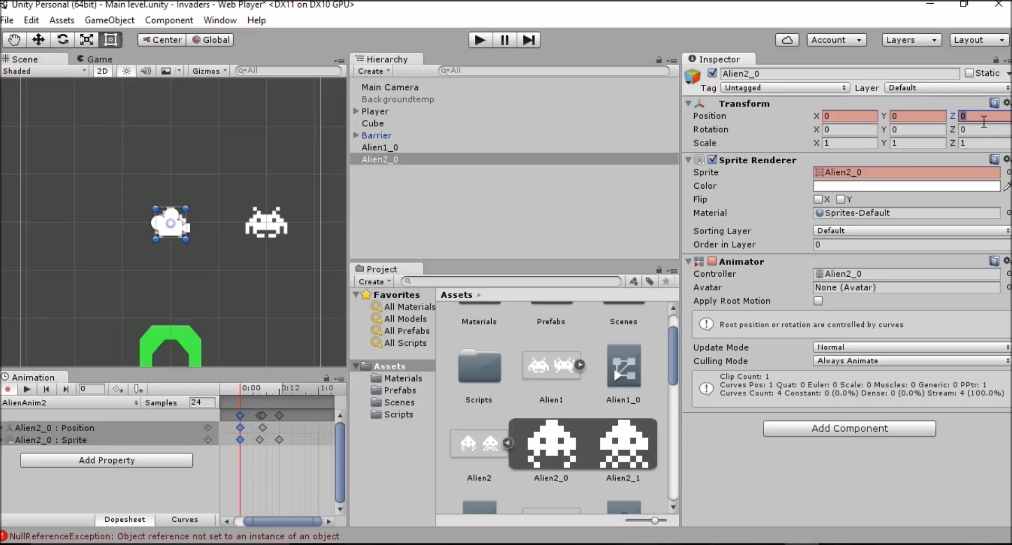
left_click(479, 40)
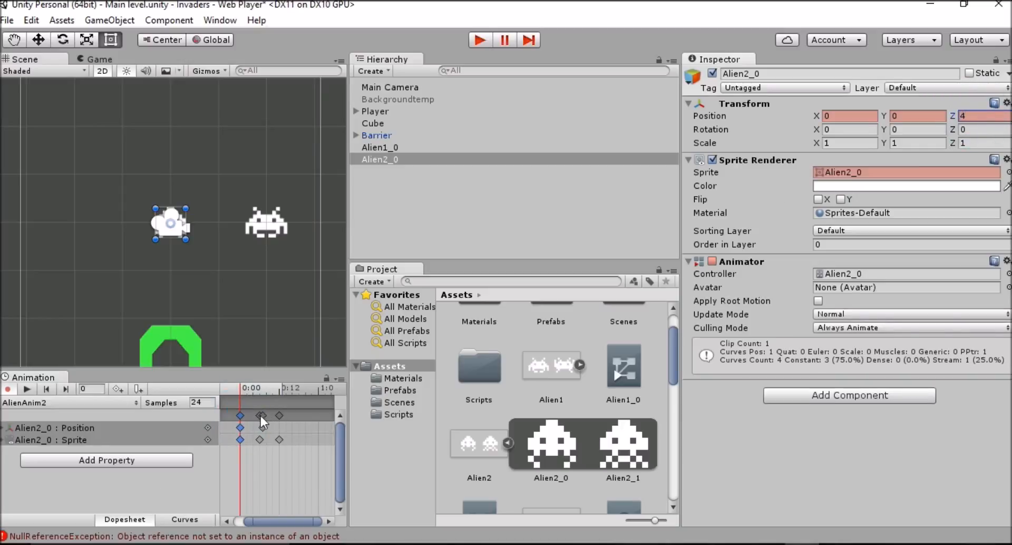
left_click(262, 416)
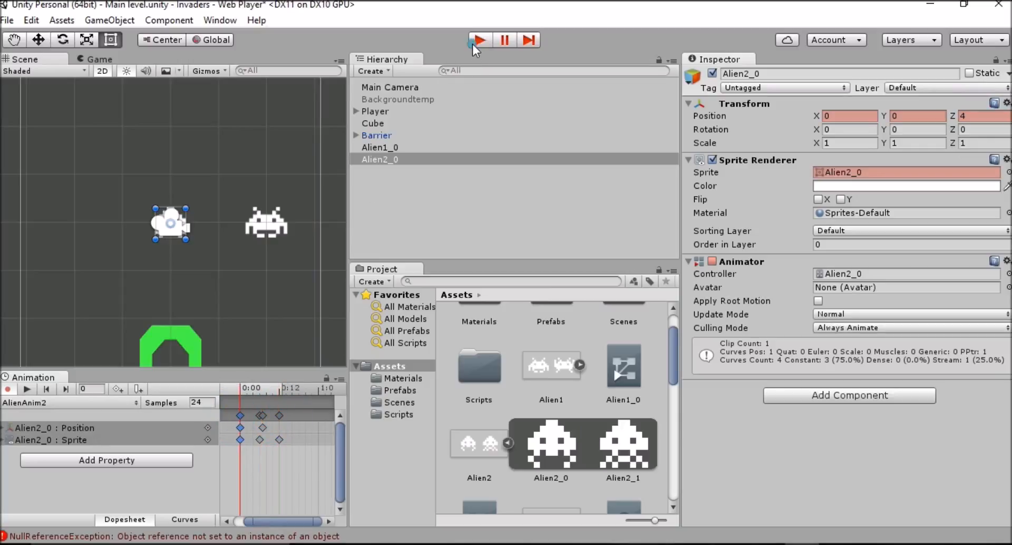
left_click(479, 40)
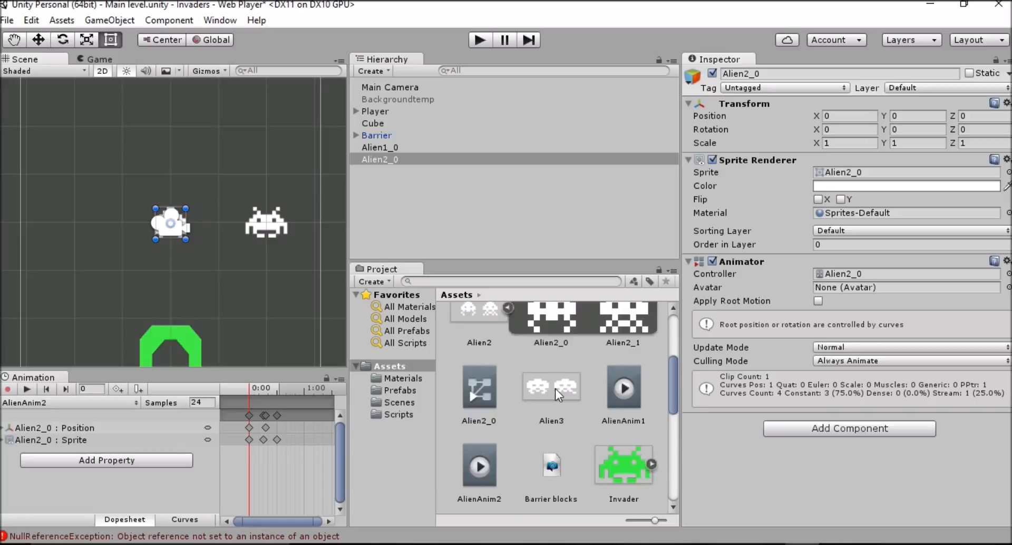
Step: Set Alien3 to Multiple sprite mode and auto-slice it into Alien3_0 and Alien3_1
left_click(550, 388)
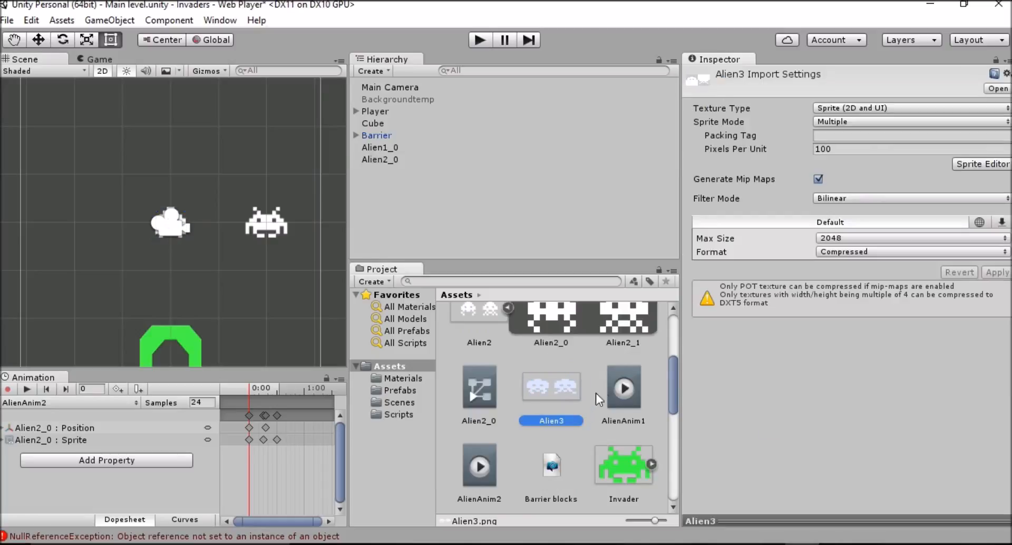
mouse_move(936, 130)
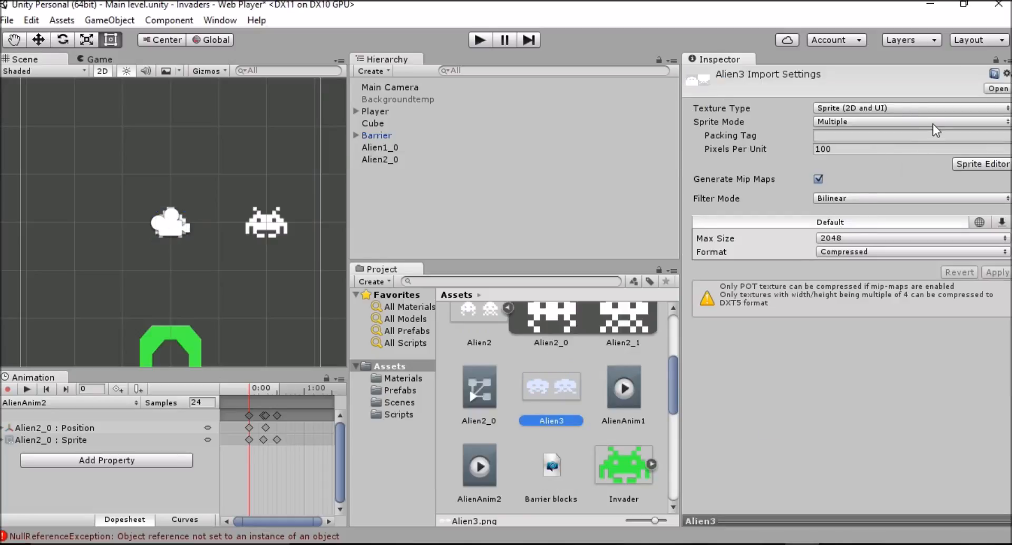
left_click(909, 121)
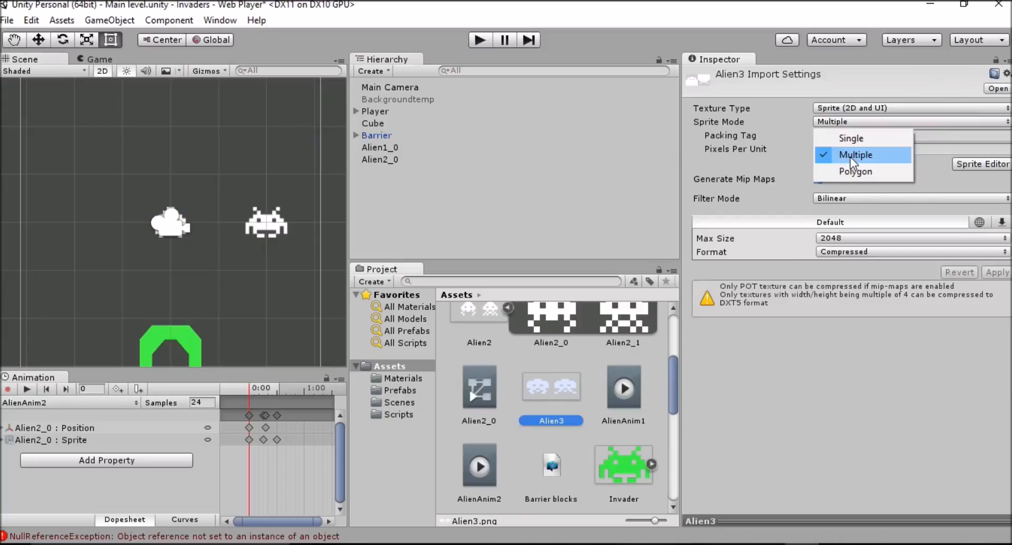
left_click(855, 154)
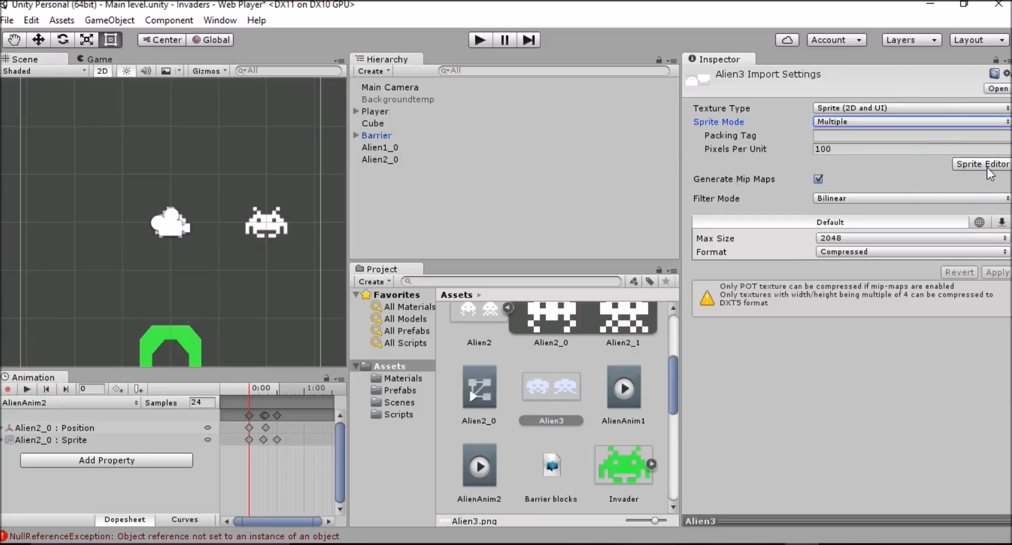
left_click(982, 163)
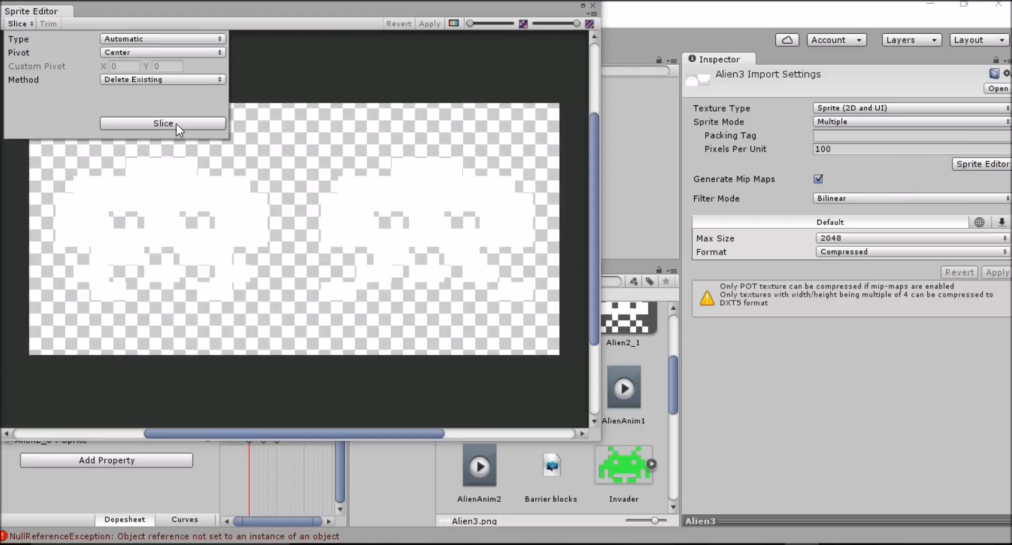
left_click(162, 123)
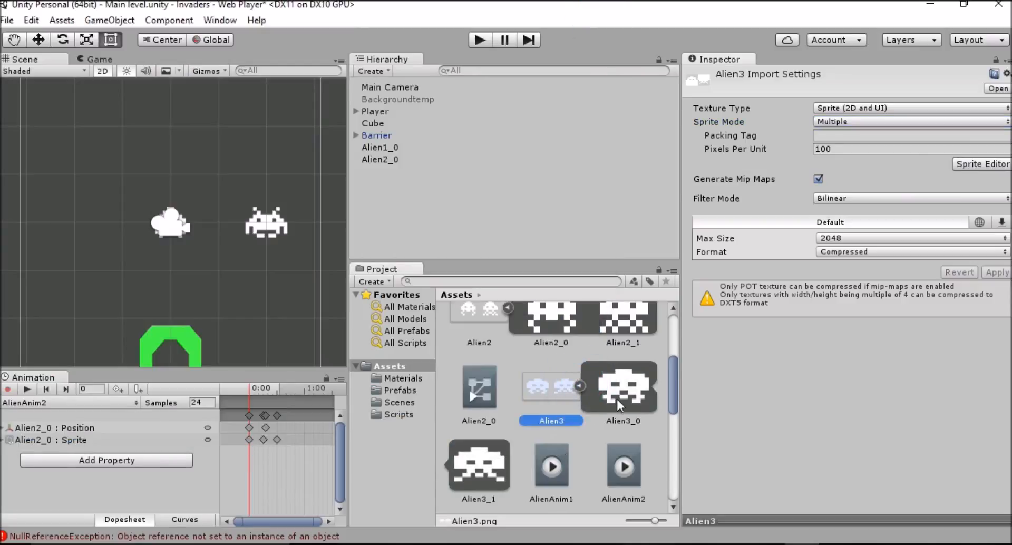
Step: Drop the two Alien3 frames into the scene, saving the clip as AlienAnim3
left_click(622, 386)
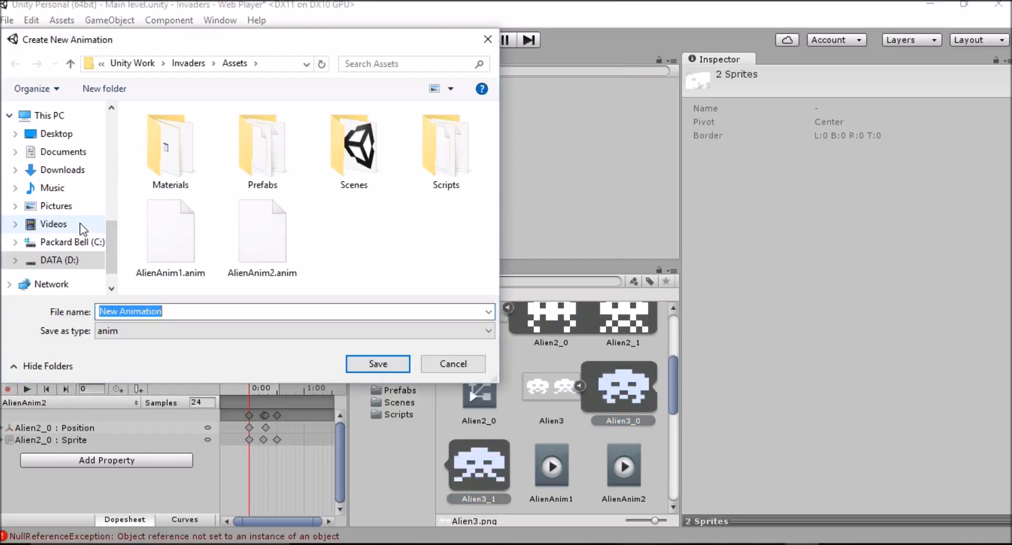
type("AlienA")
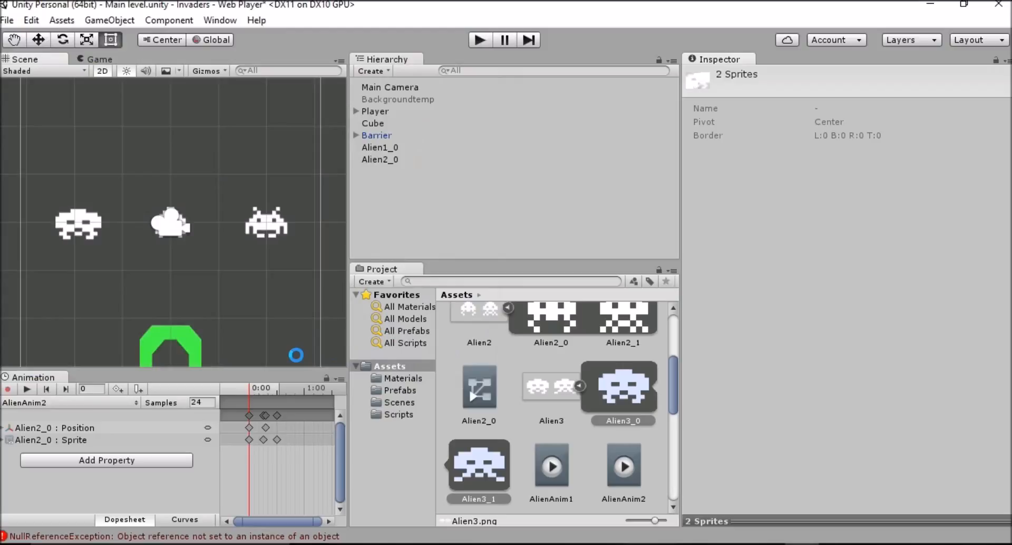
left_click(380, 171)
type("0")
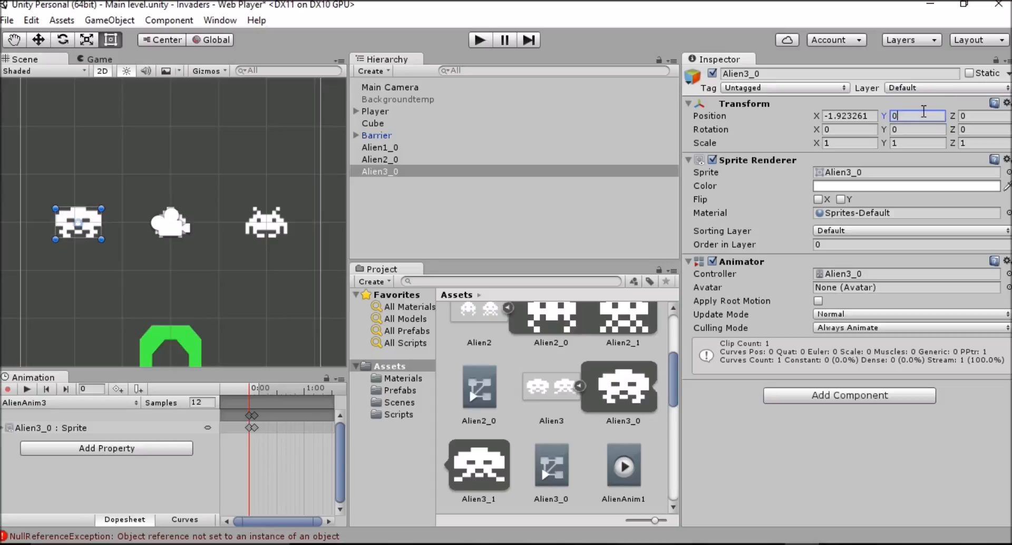
Step: Position Alien3_0 at X -2, Z 4 beside the other aliens
left_click(848, 116)
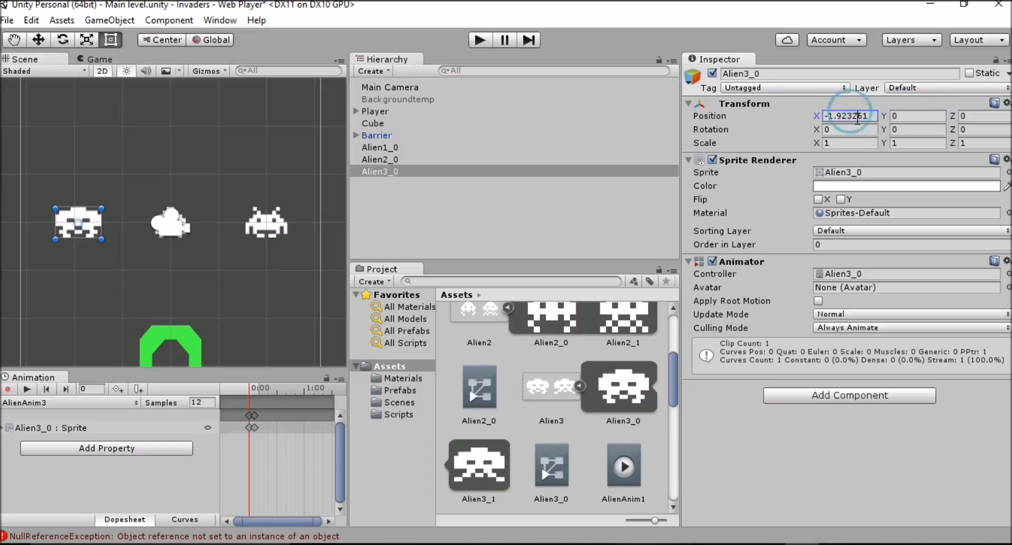
type("-2")
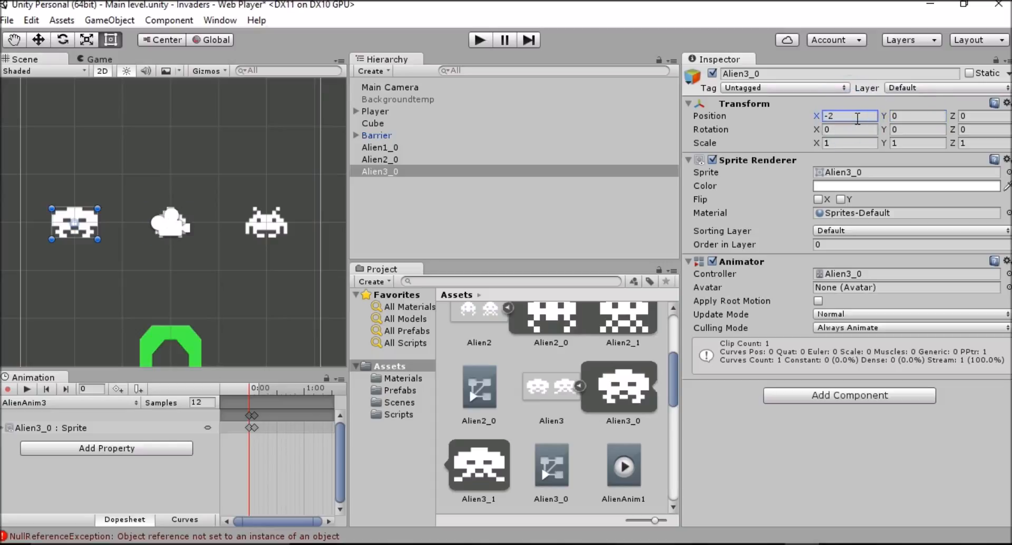
left_click(982, 116)
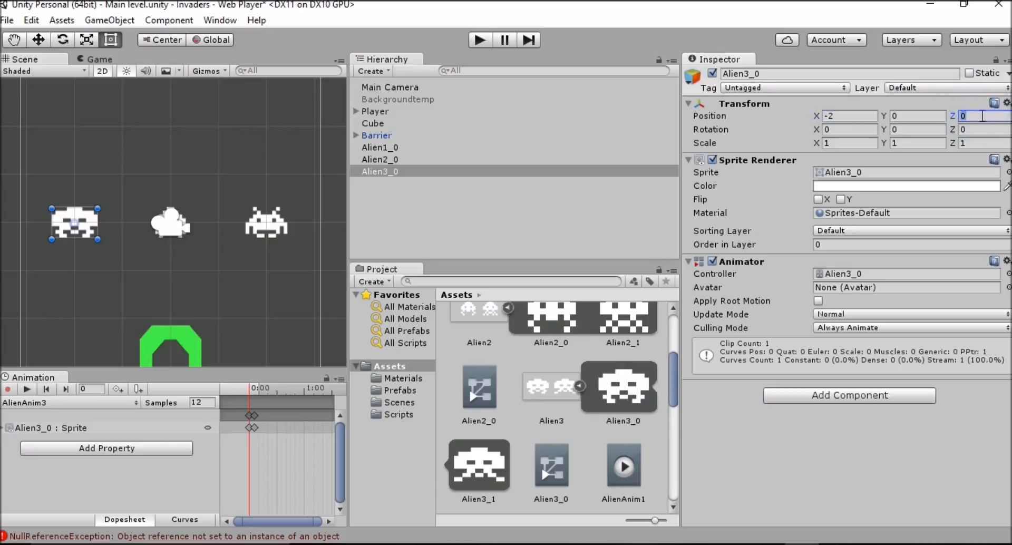
type("4")
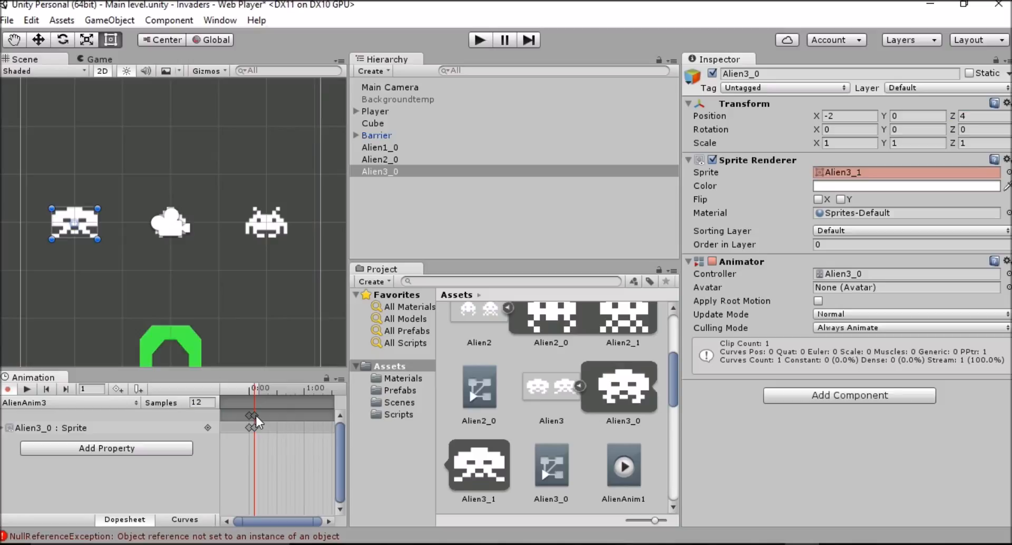
Step: Arrange AlienAnim3's keyframes so it returns to Alien3_0 by frame 12 at 24 samples
left_click(277, 416)
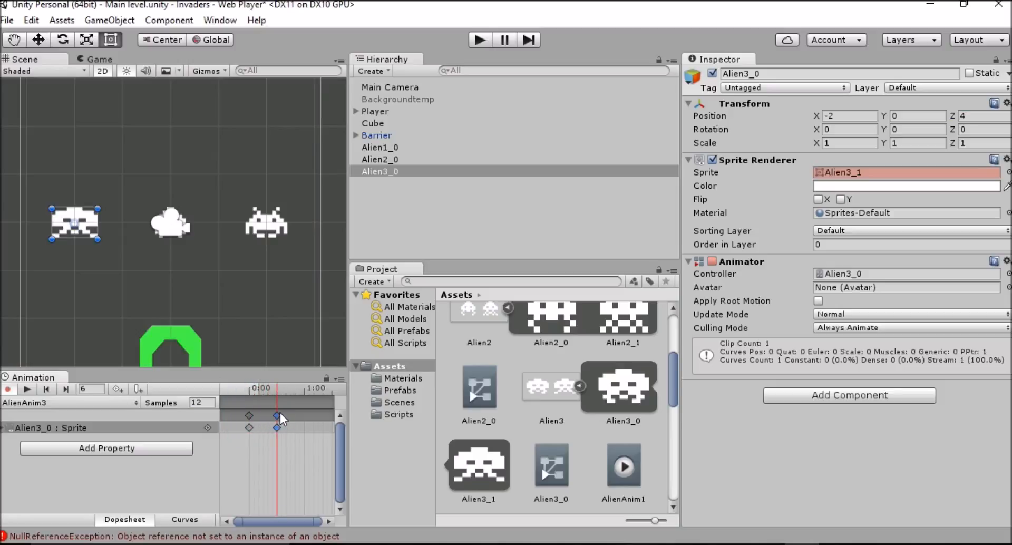
left_click(479, 39)
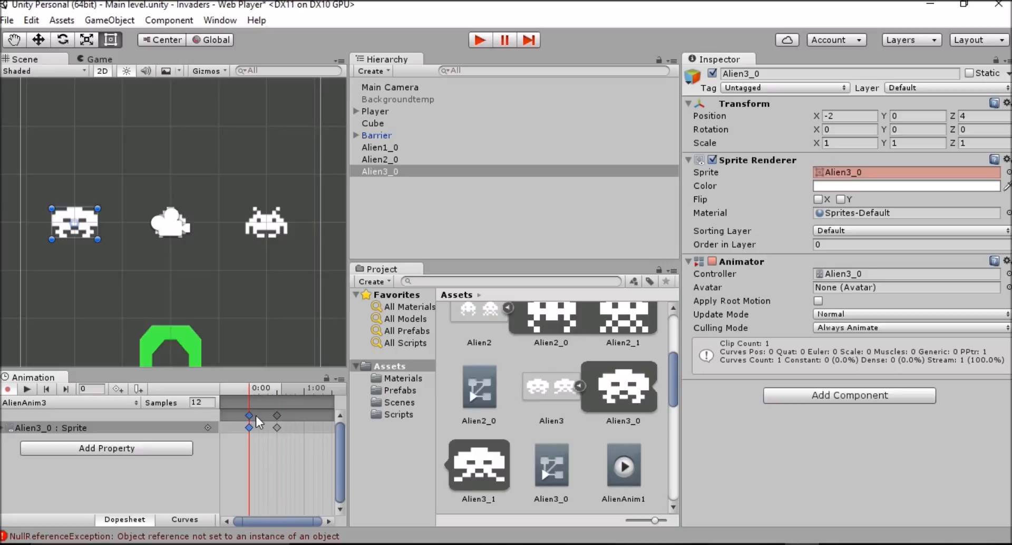
mouse_move(280, 412)
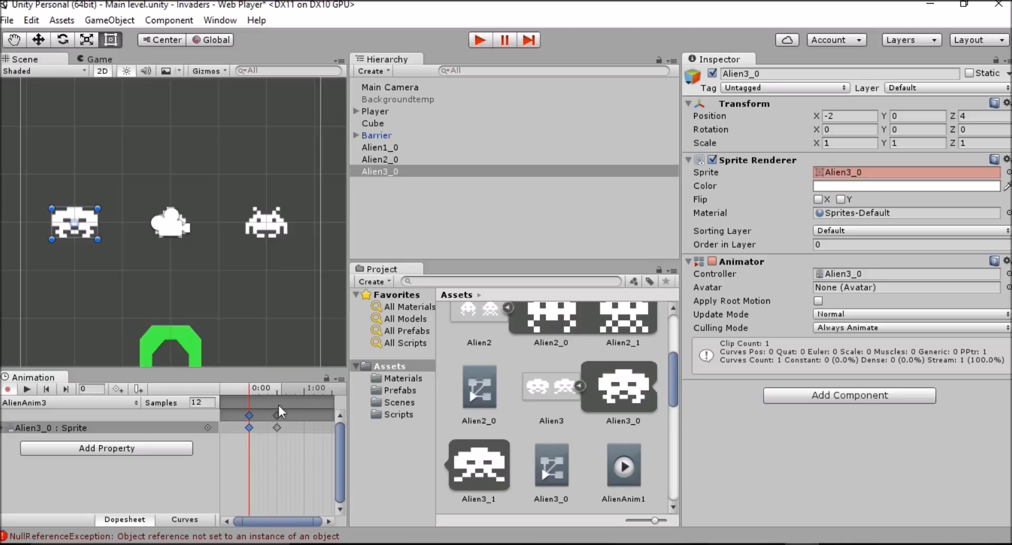
left_click(307, 394)
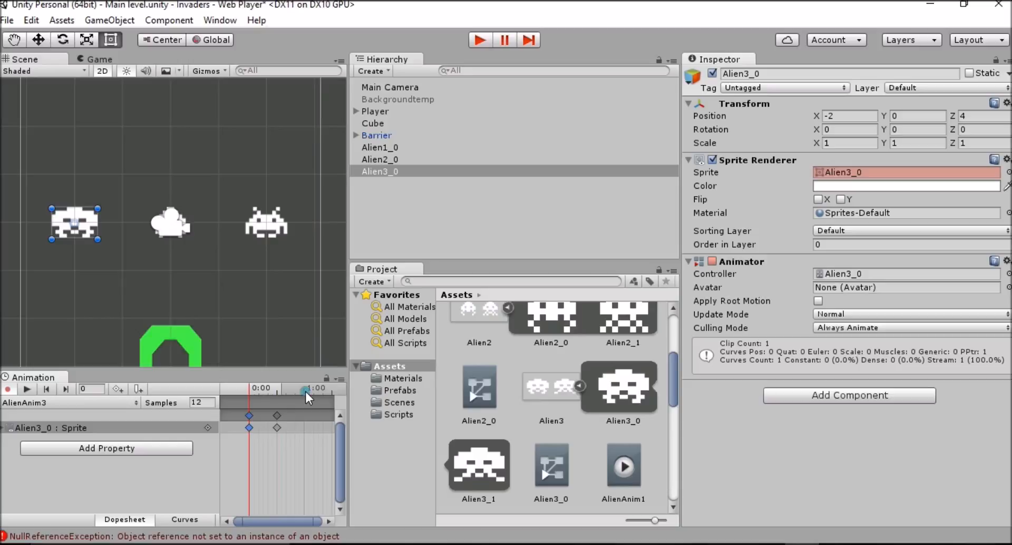
left_click(306, 392)
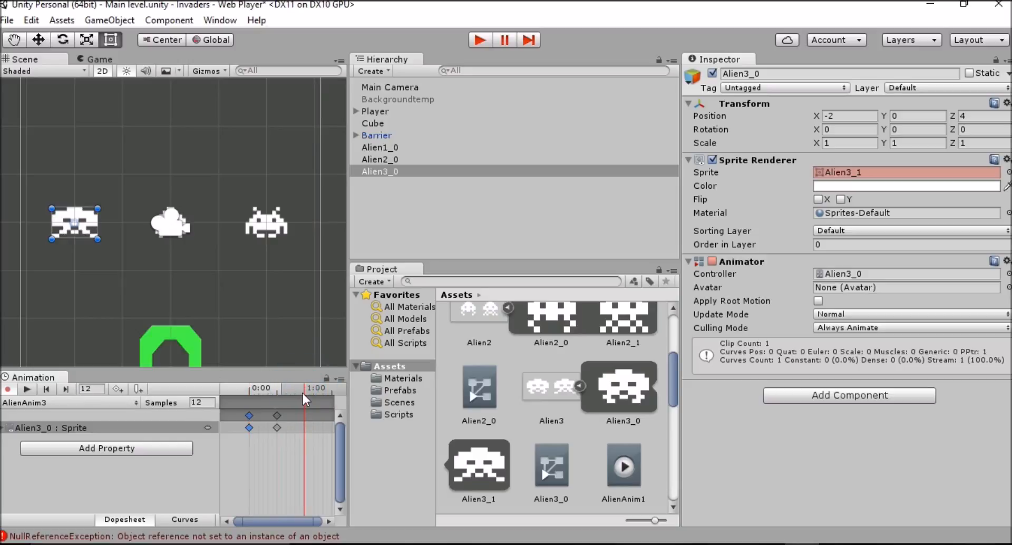
mouse_move(292, 441)
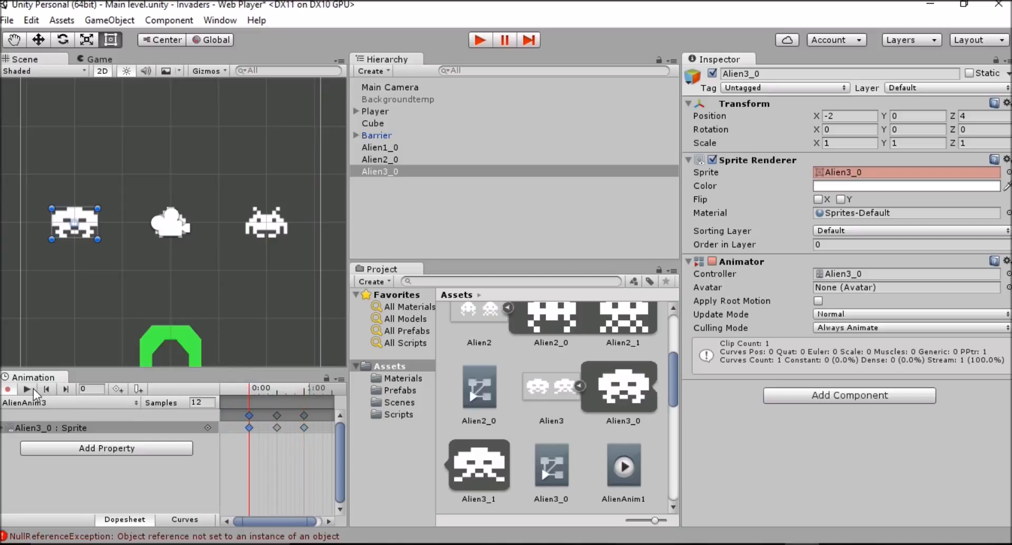
Step: Preview the AlienAnim3 loop, then select Alien1_0
left_click(27, 389)
type("24")
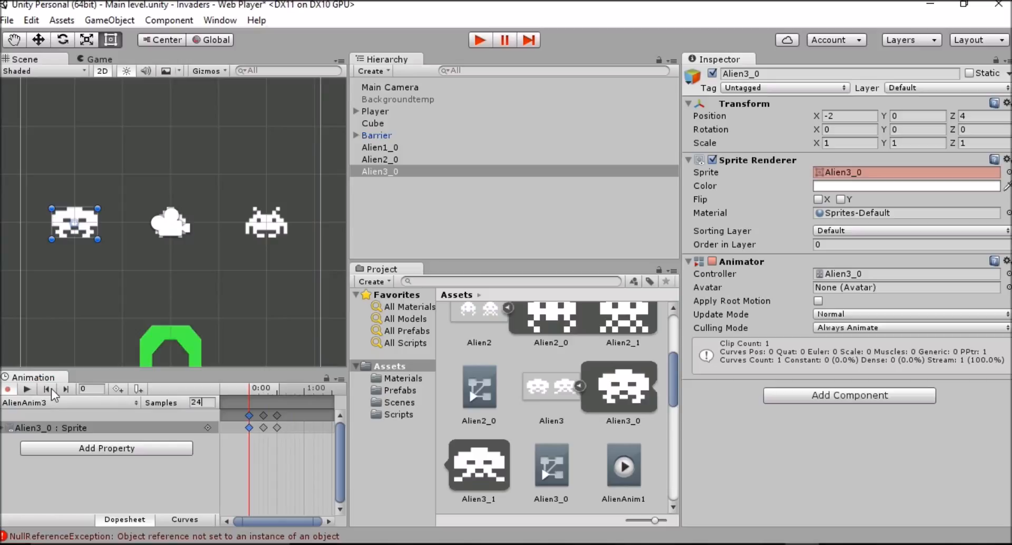
left_click(27, 389)
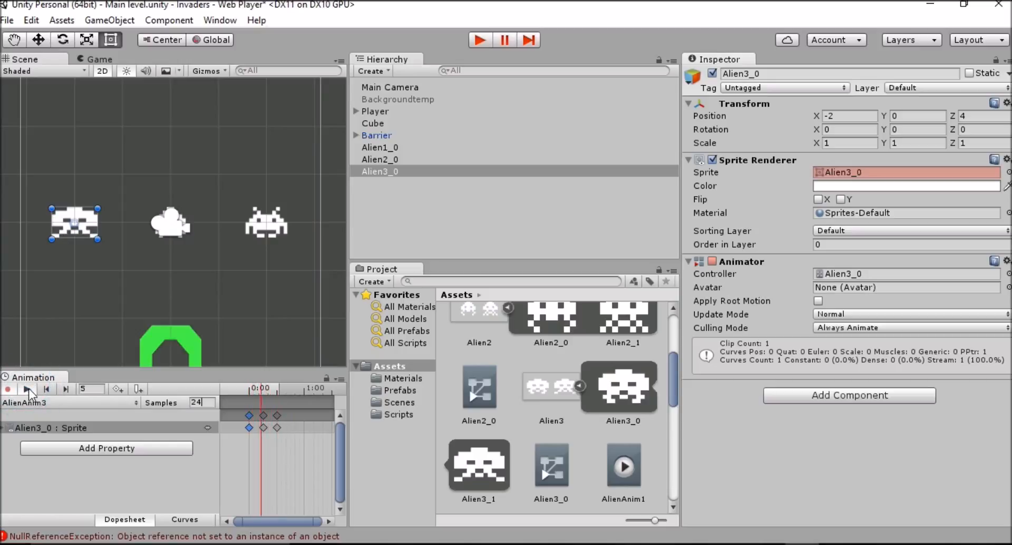
left_click(379, 148)
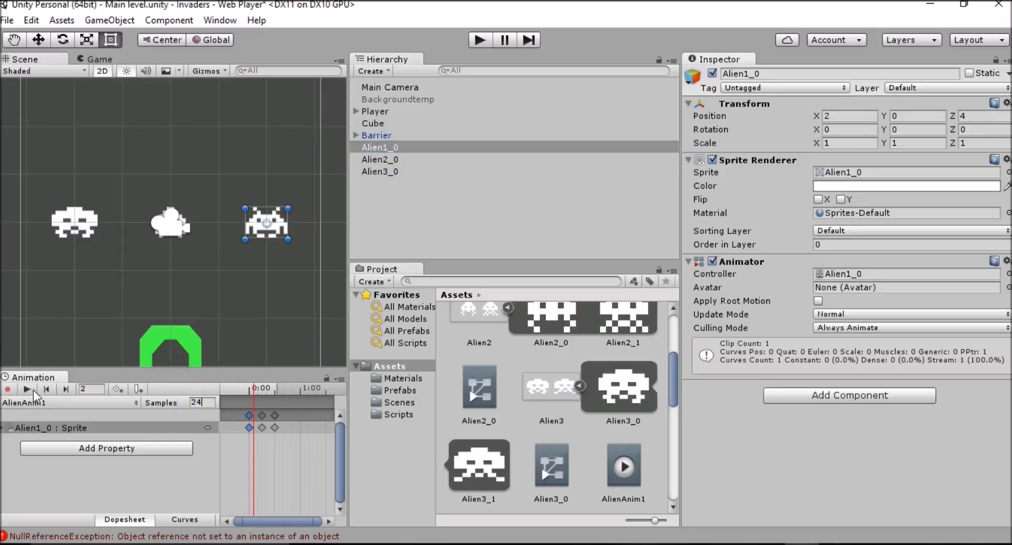
Step: Preview Alien1_0's AlienAnim1 sprite-swap clip
left_click(27, 389)
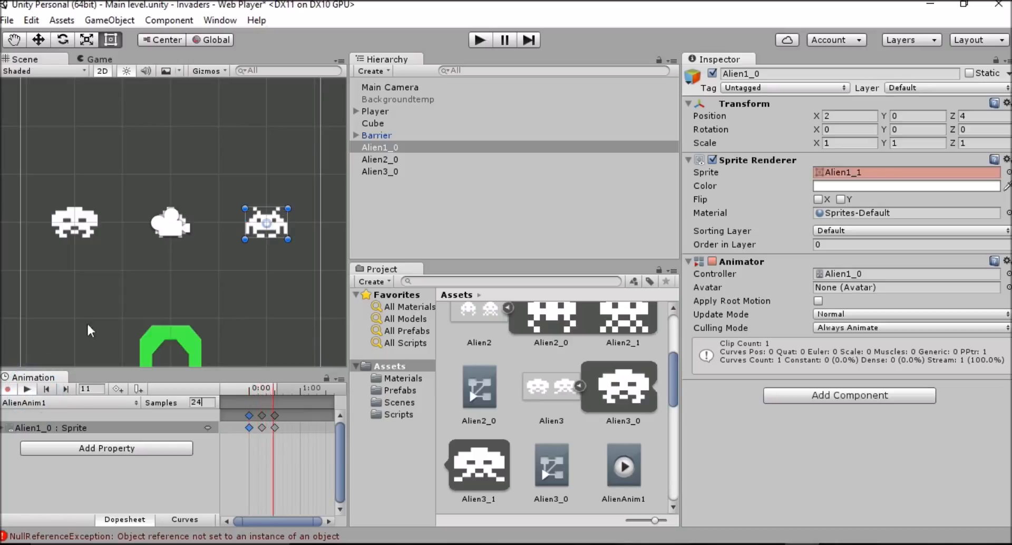